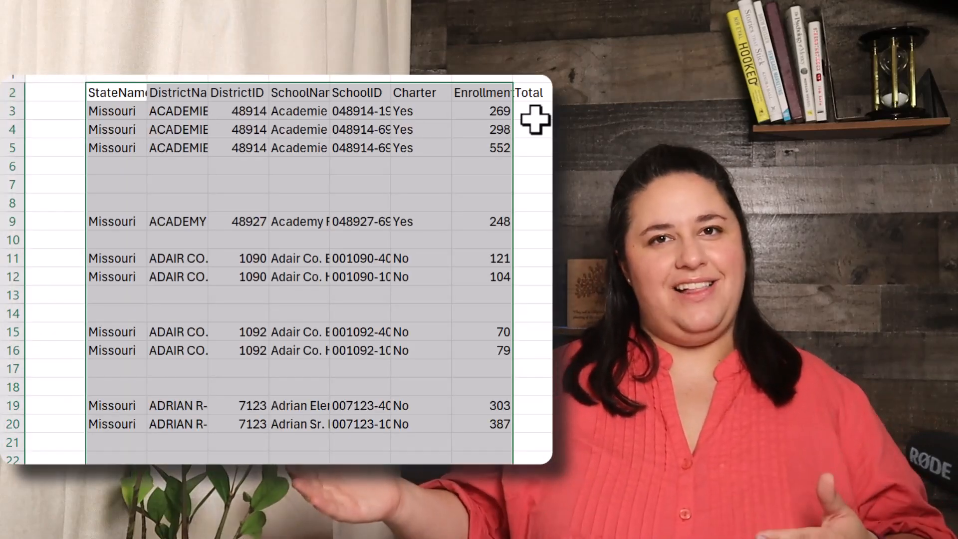
- Scroll the enrollment data and select the data block around the ACADEMIE LAFAYETTE rows
scroll("down", 3)
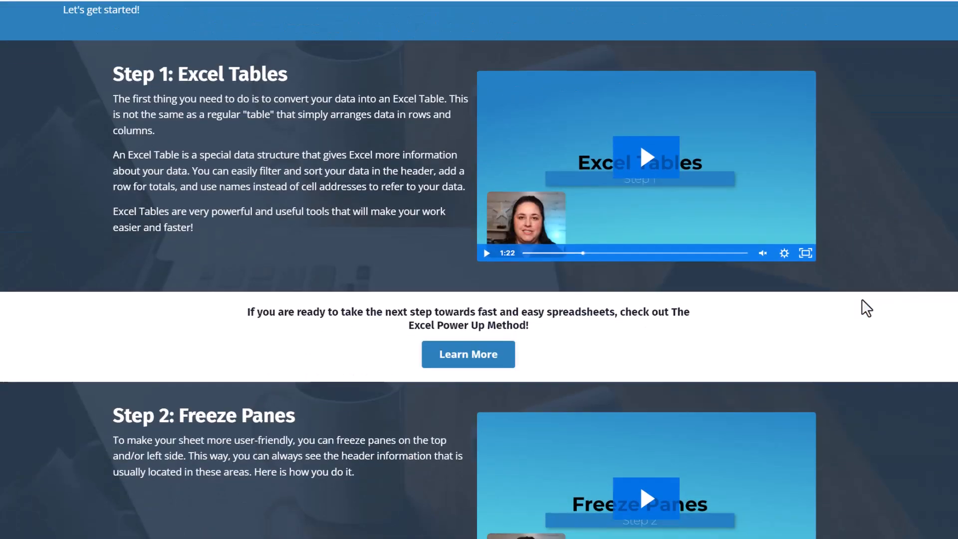
scroll("down", 3)
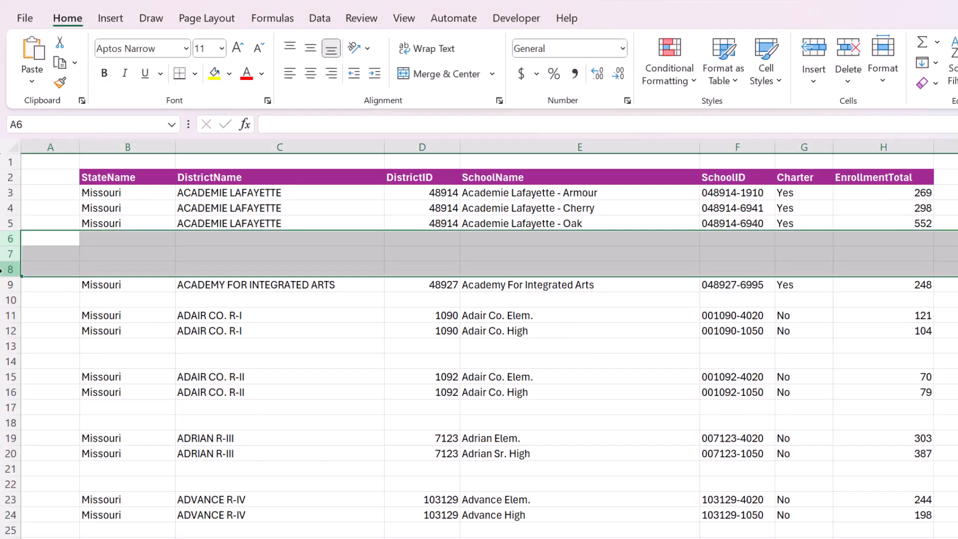
left_click(50, 223)
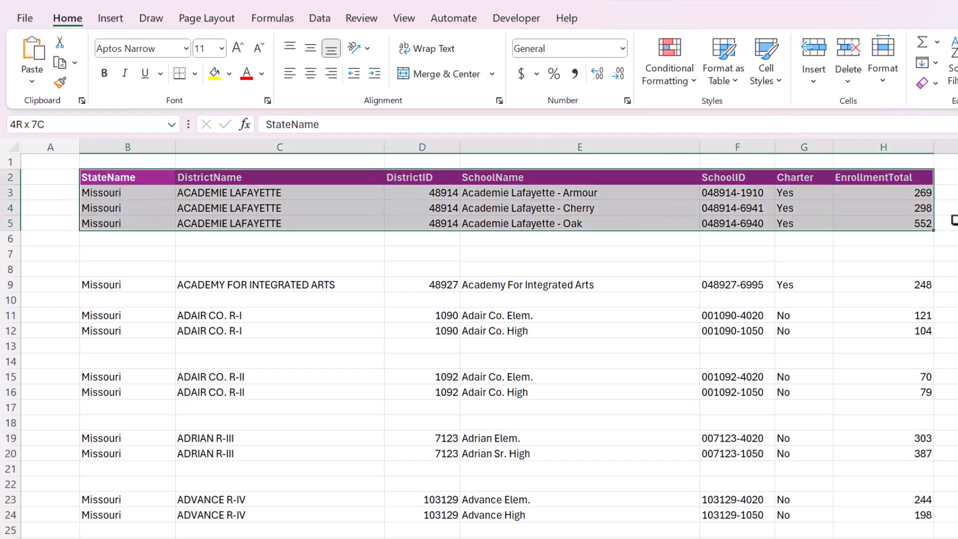
left_click(101, 223)
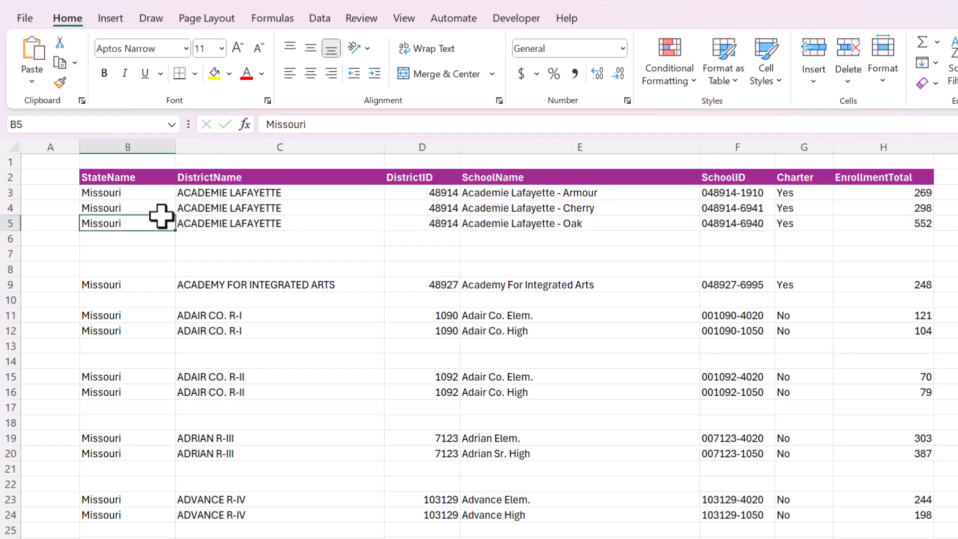
left_click(279, 207)
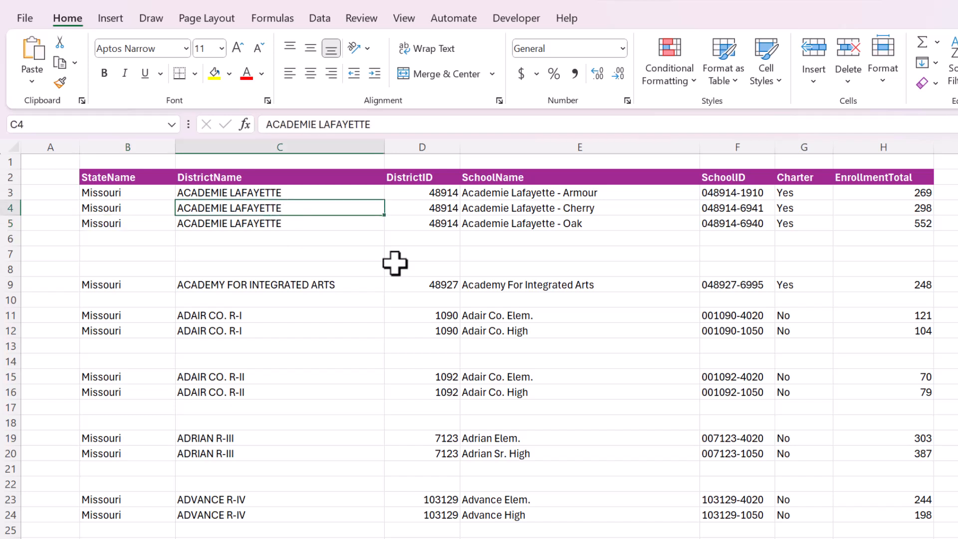
key("ctrl+a")
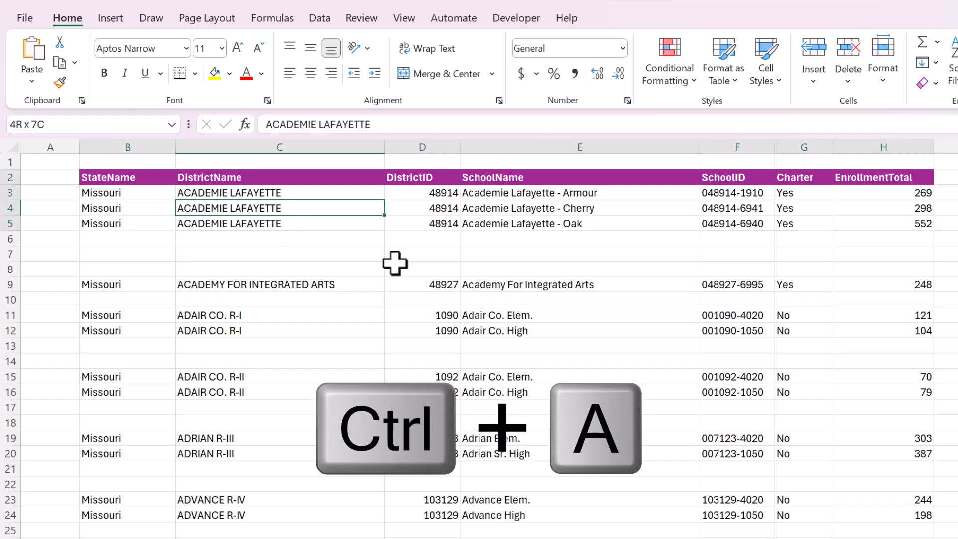
key("ctrl+a")
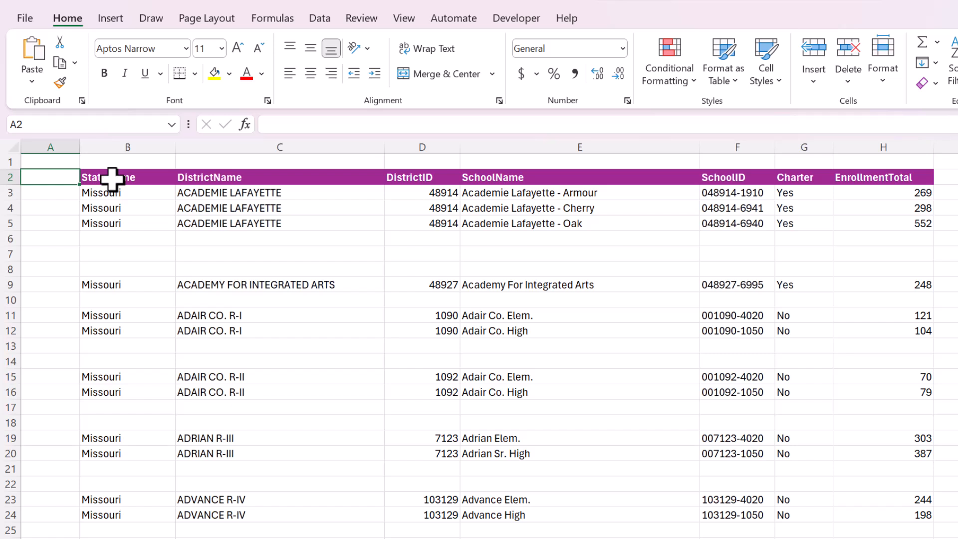
- Locate the final school record, Zalma High in row 4254
key("Ctrl+Down")
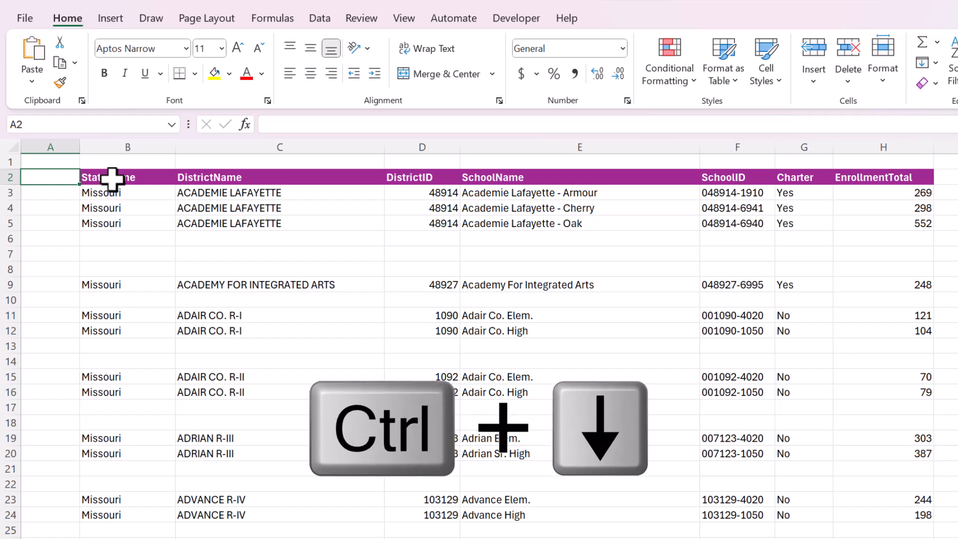
key("ctrl+down")
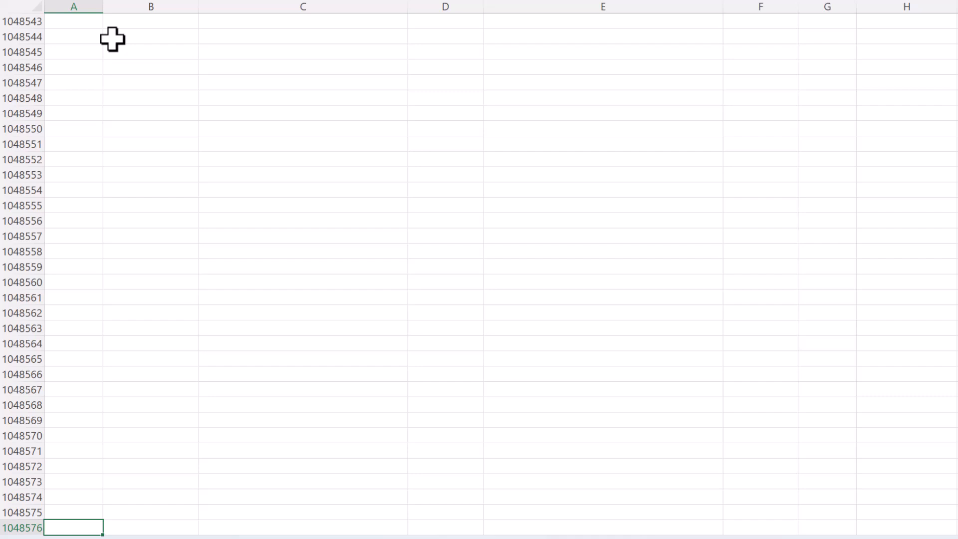
left_click(150, 527)
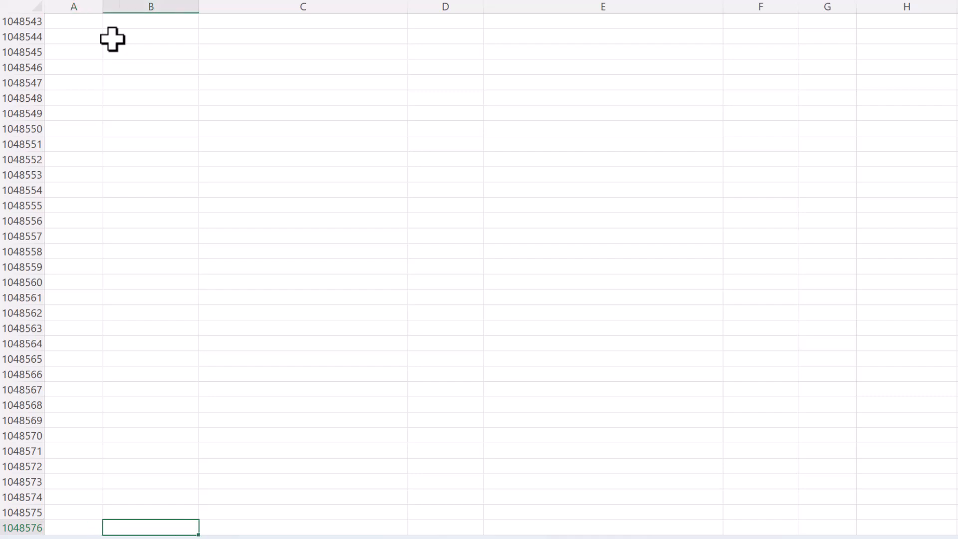
left_click(445, 527)
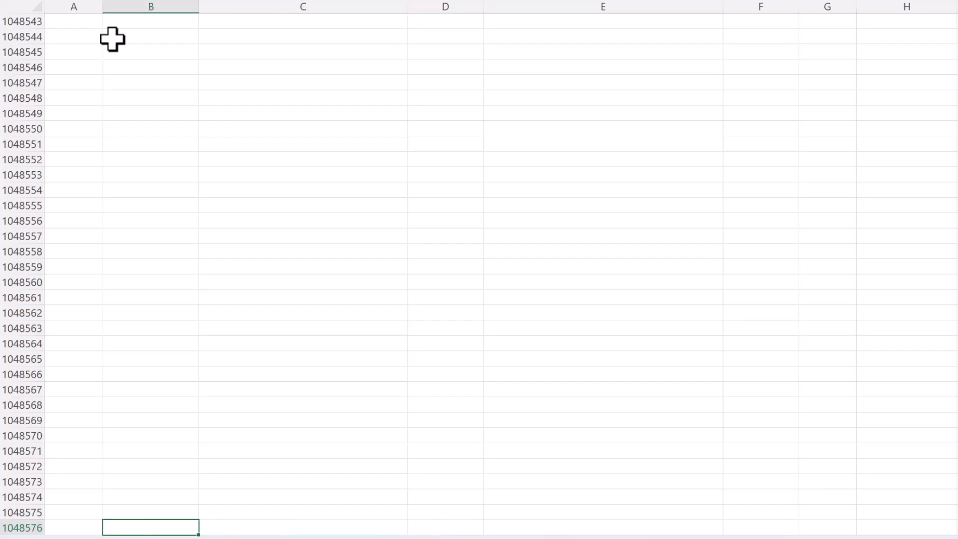
key("ctrl+Up")
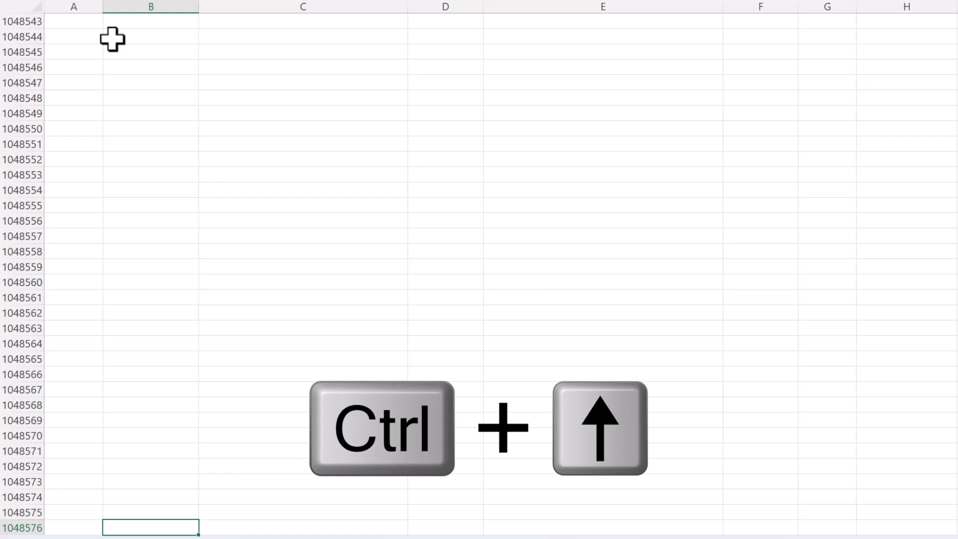
key("ctrl+up")
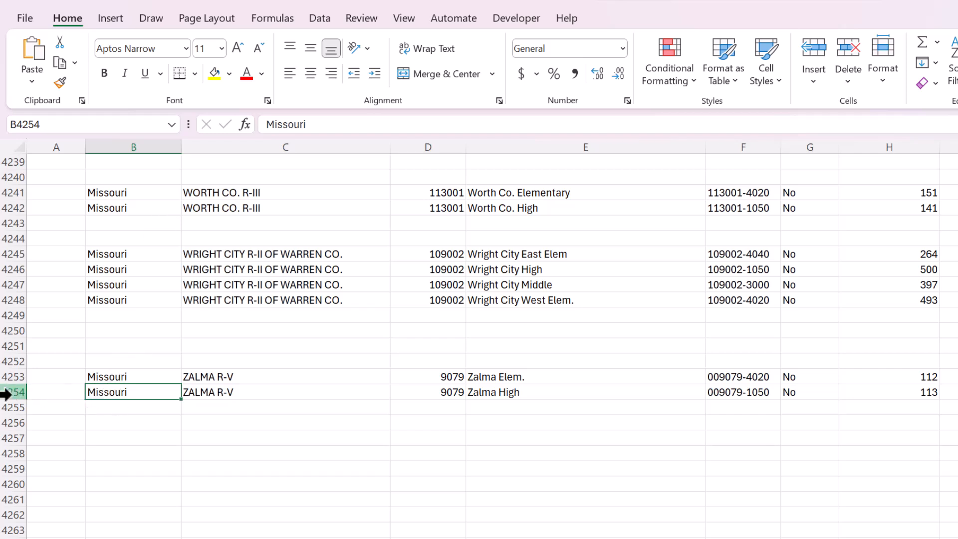
left_click(56, 391)
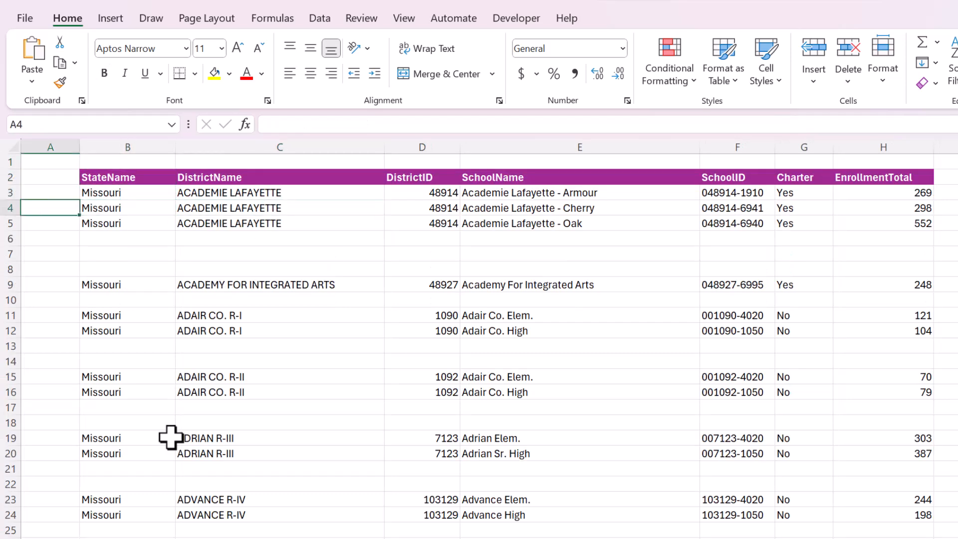
- Create a table over $B$2:$H$4254 with headers, then return to its top
left_click(279, 208)
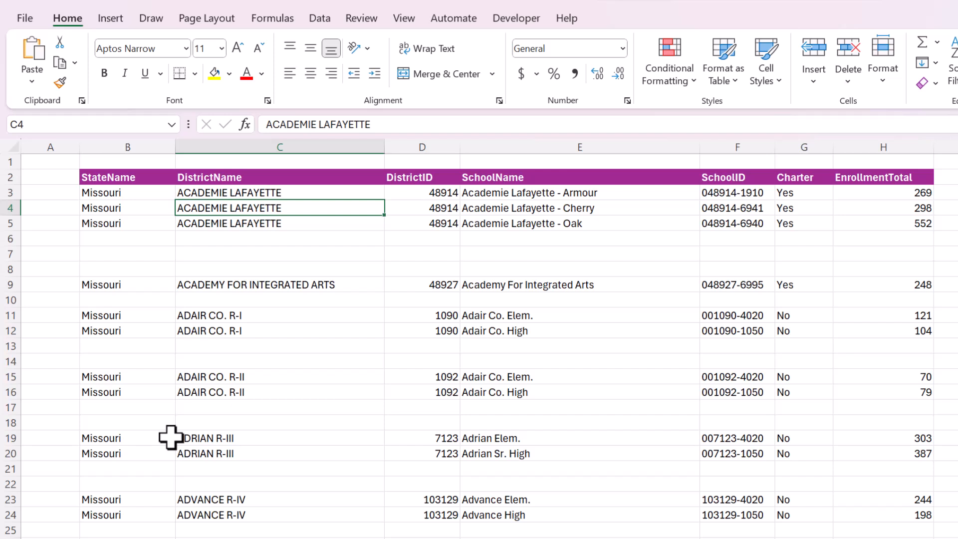
key("ctrl+t")
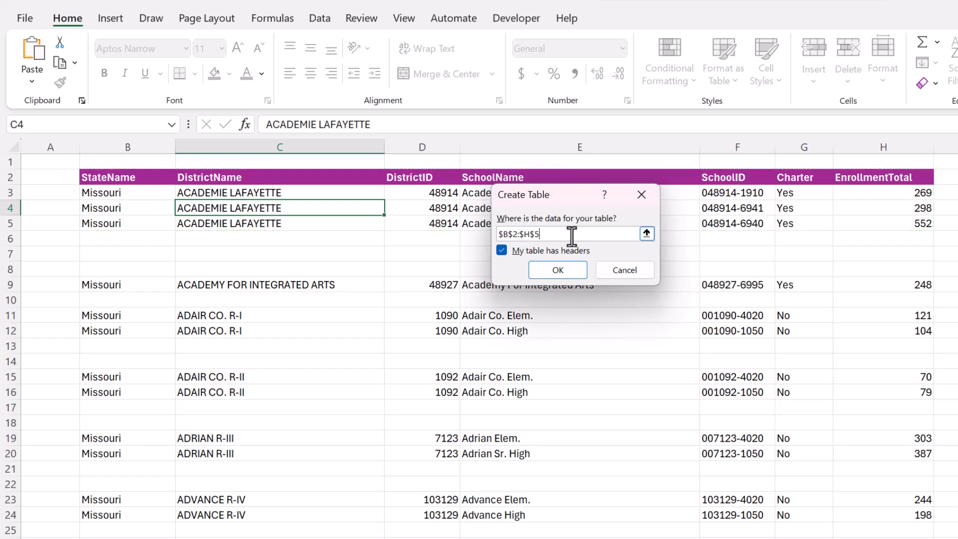
type("4254")
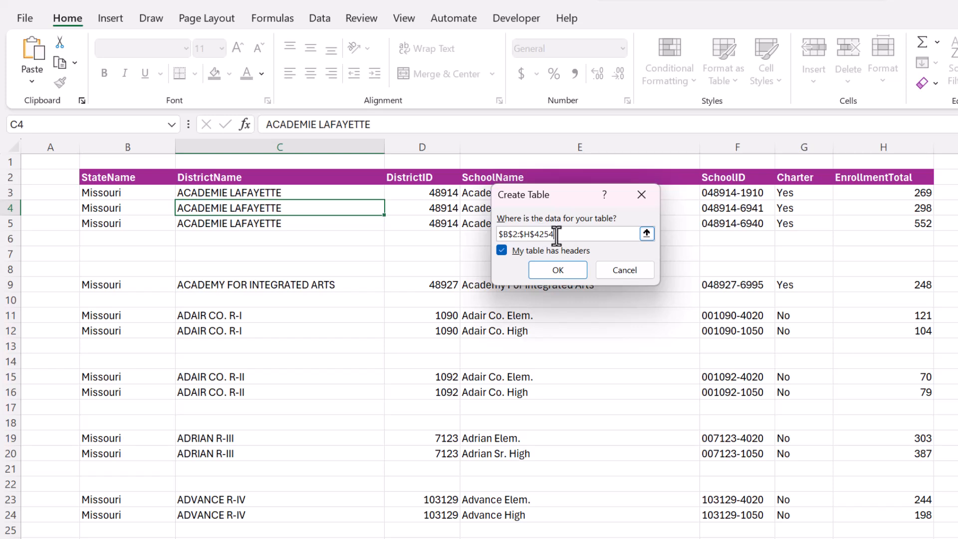
left_click(557, 269)
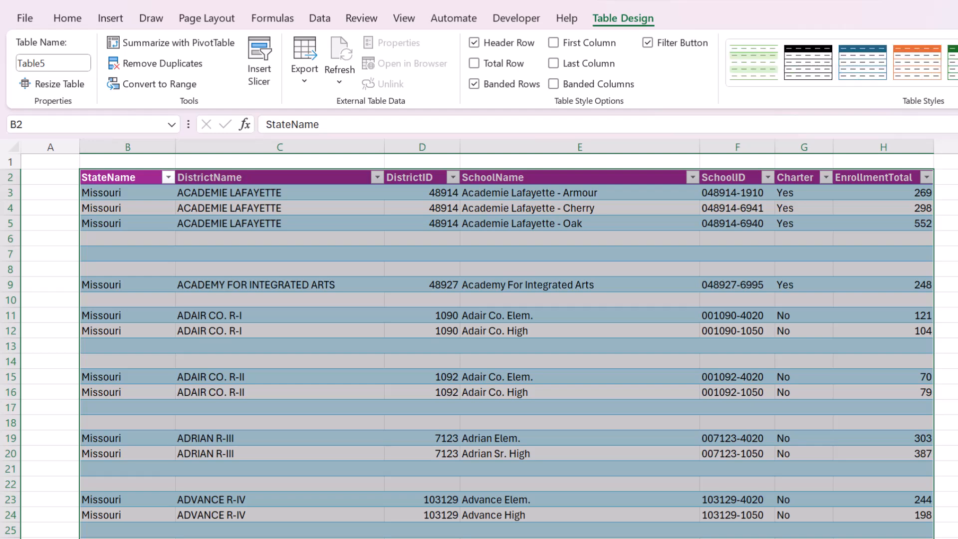
left_click(127, 330)
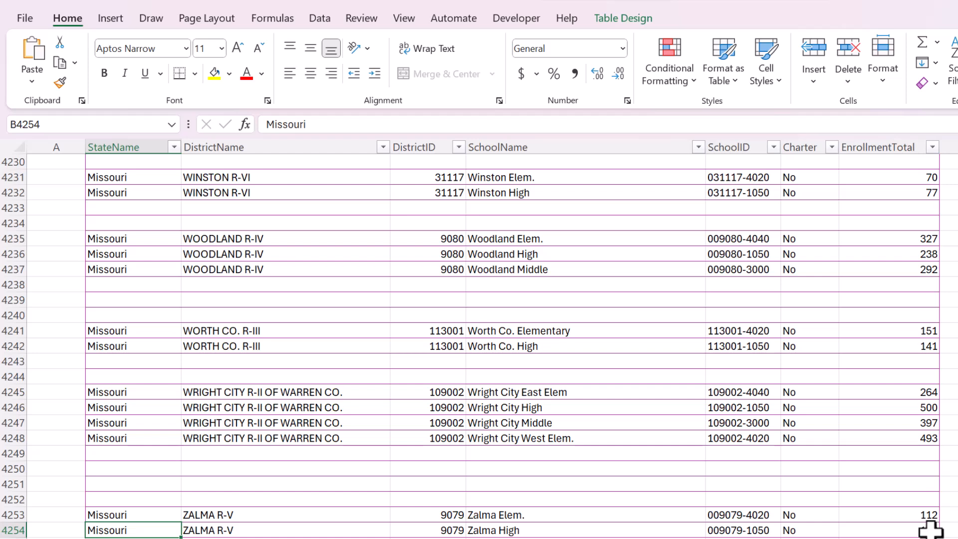
scroll("down", 3)
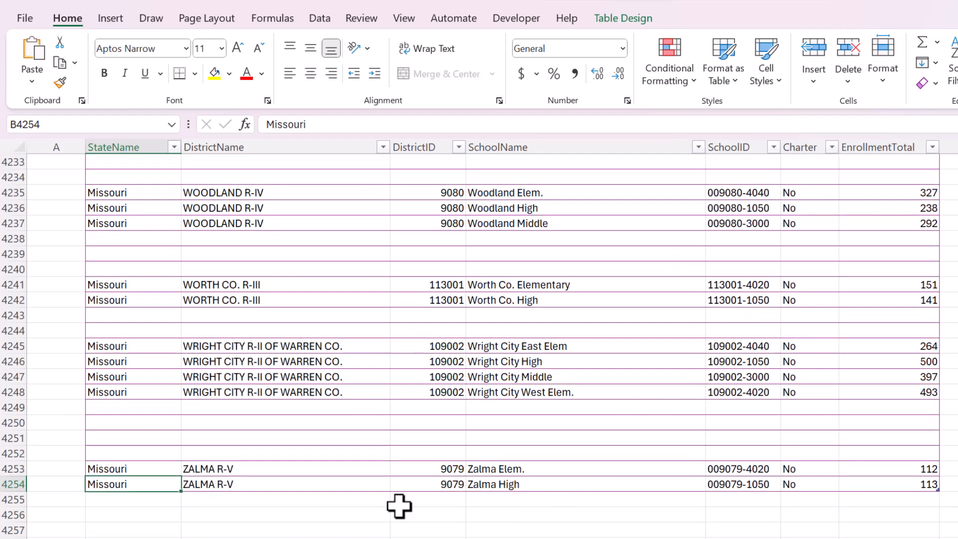
mouse_move(934, 493)
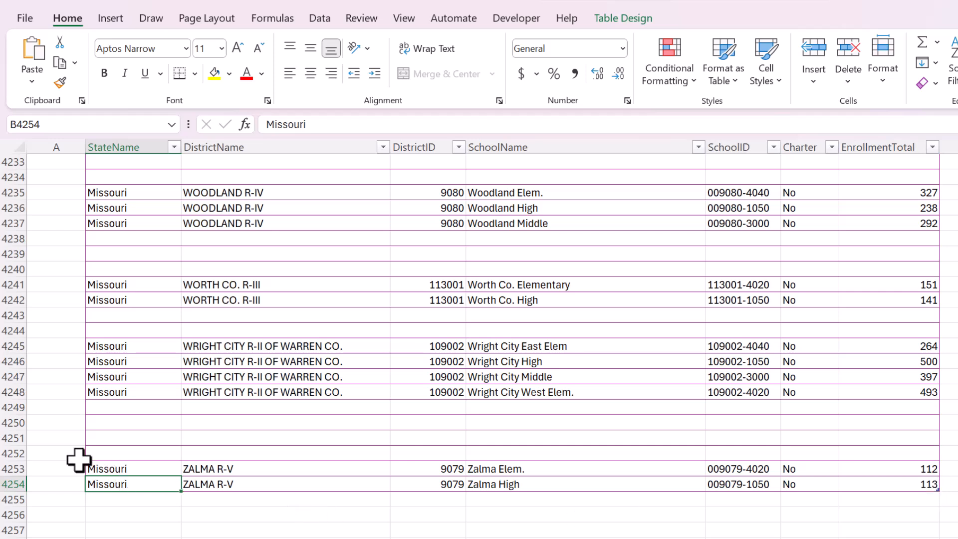
key("ctrl+Home")
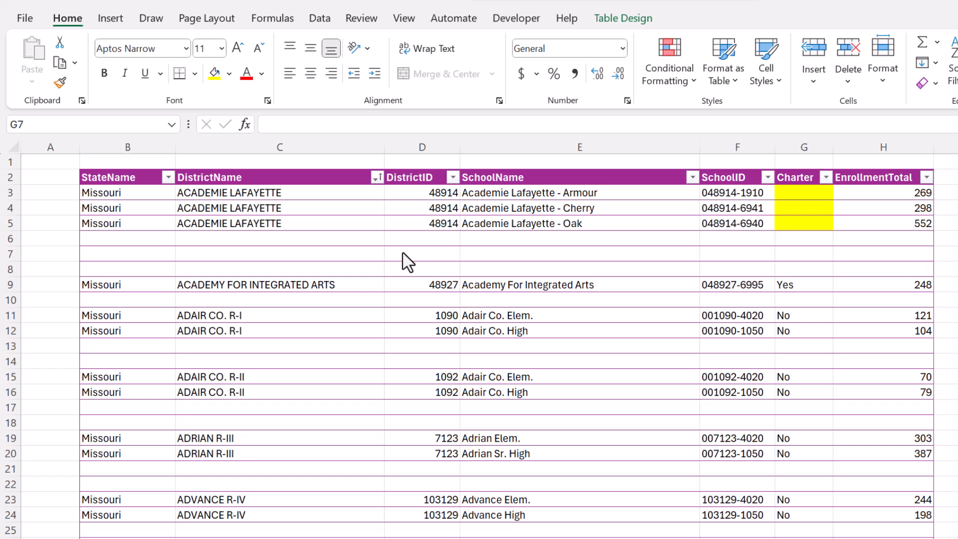
mouse_move(414, 251)
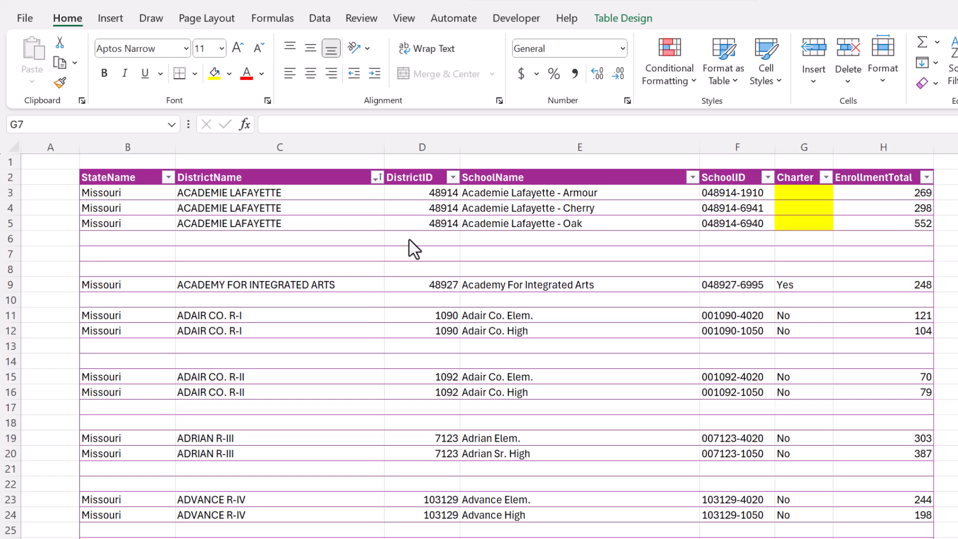
- Select the whole enrollment table and use Go To Special > Blanks to select its empty cells
left_click(280, 223)
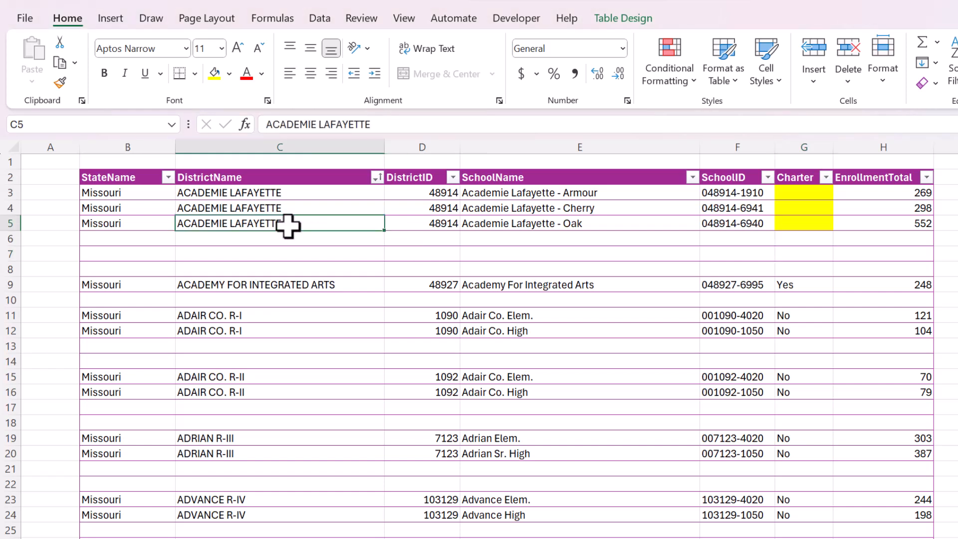
key("ctrl+a")
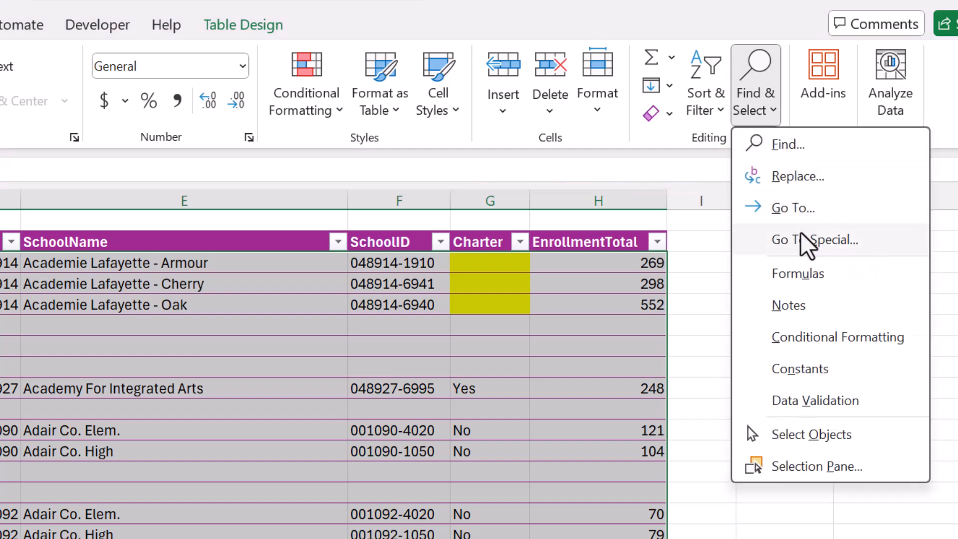
mouse_move(862, 256)
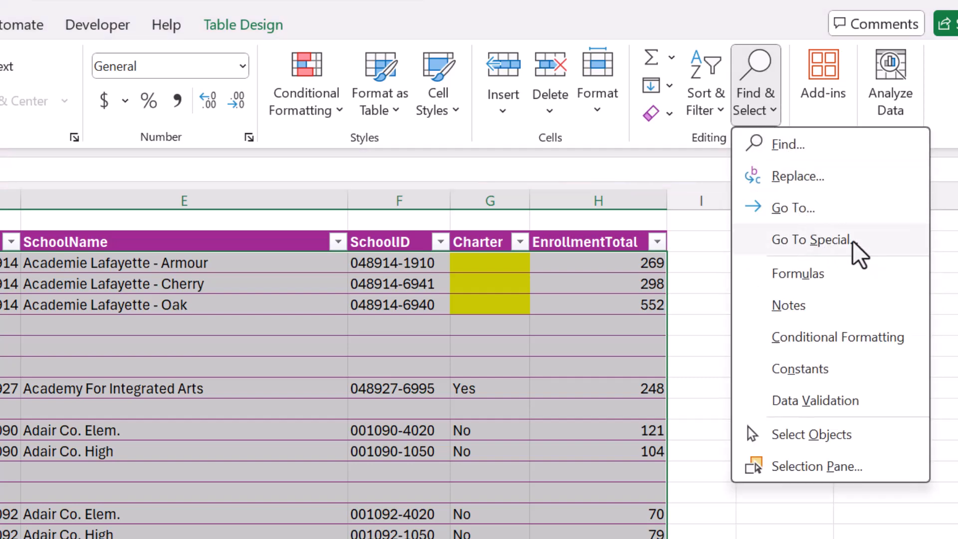
left_click(809, 239)
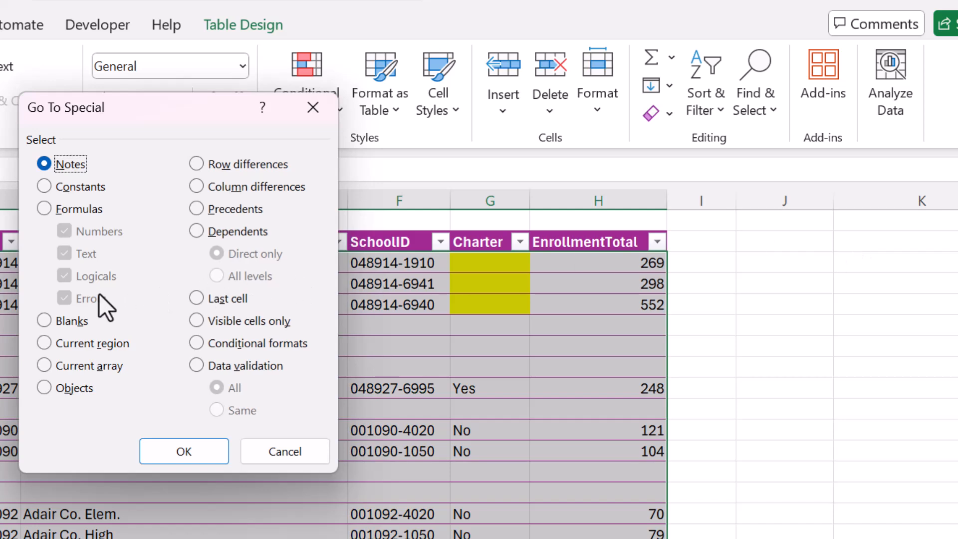
left_click(44, 320)
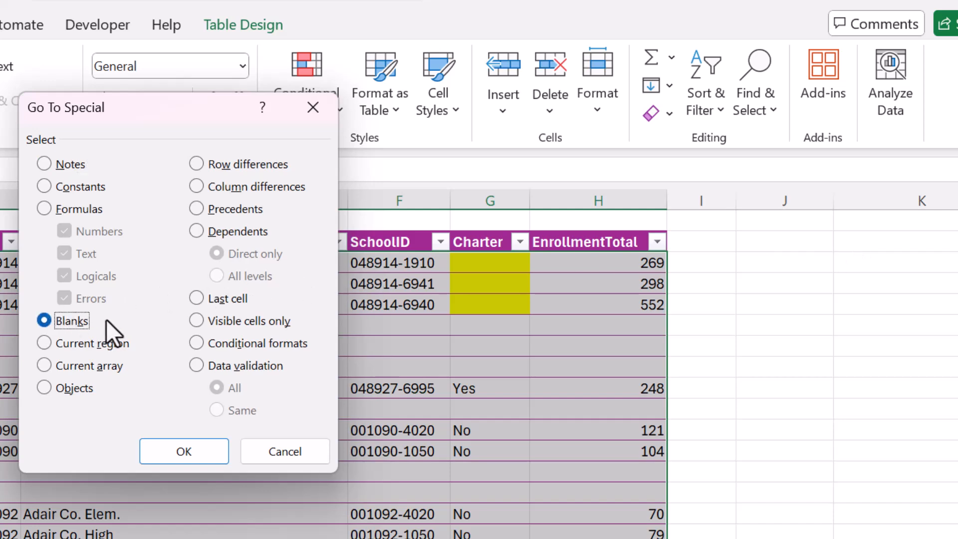
mouse_move(98, 321)
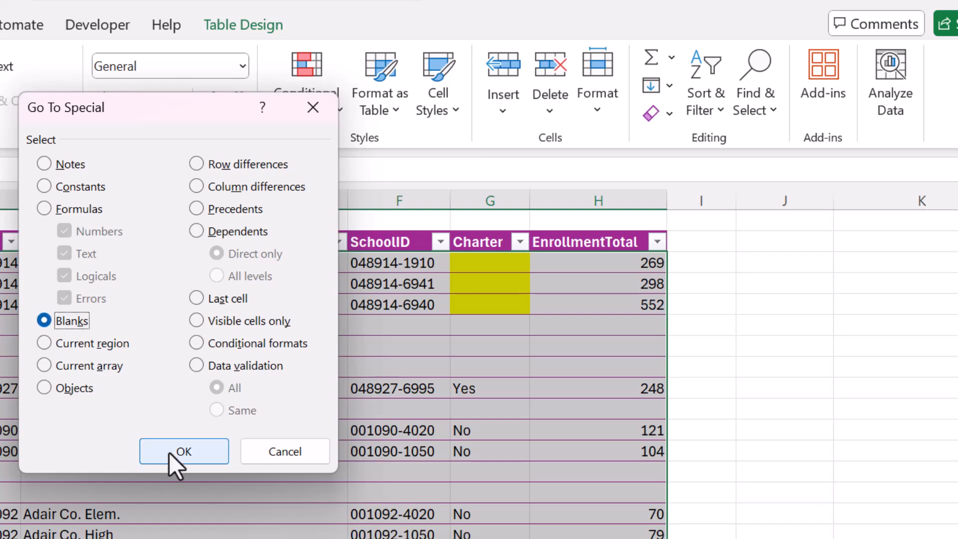
left_click(183, 451)
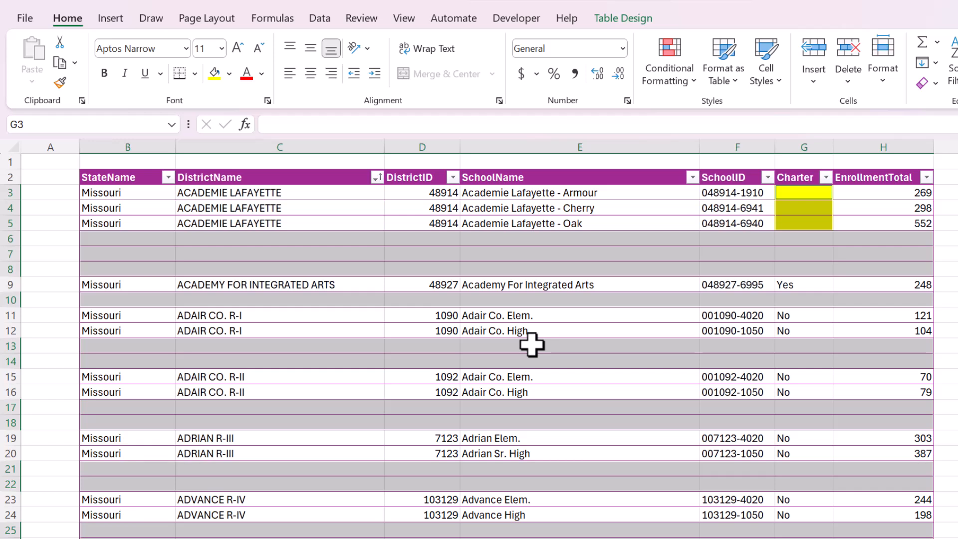
mouse_move(581, 285)
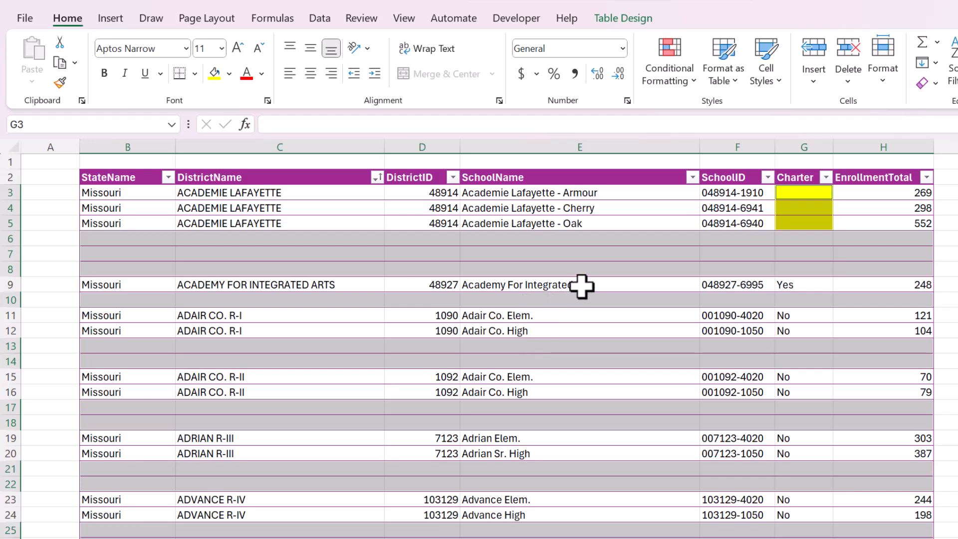
mouse_move(145, 245)
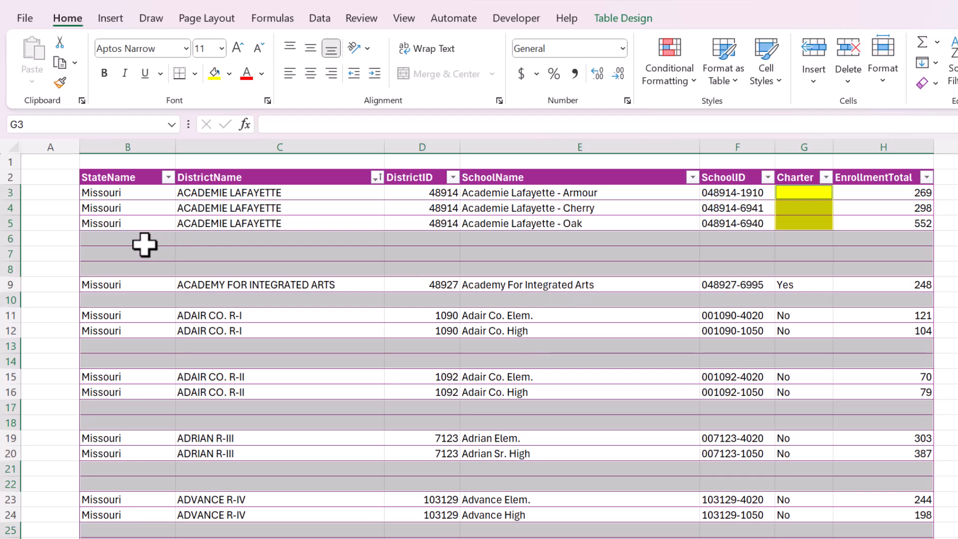
mouse_move(115, 235)
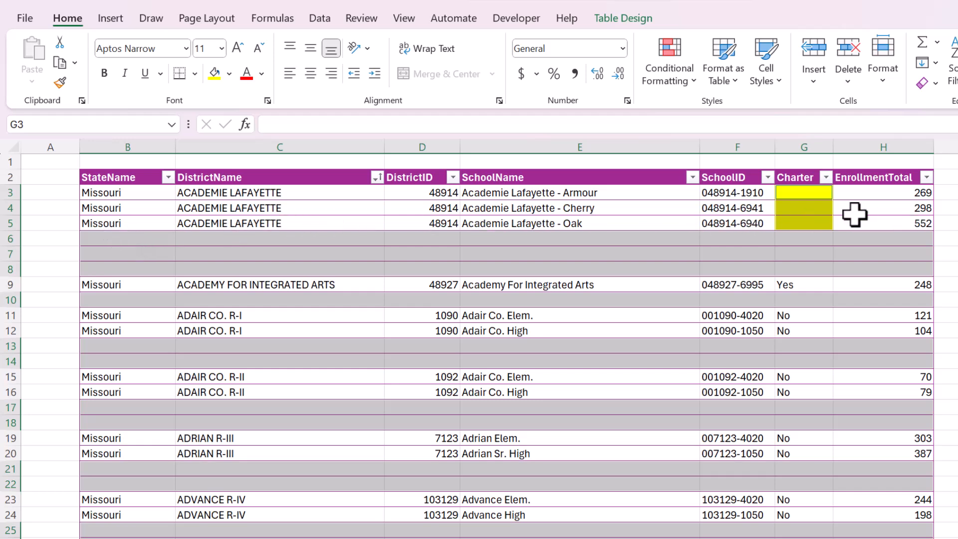
mouse_move(807, 222)
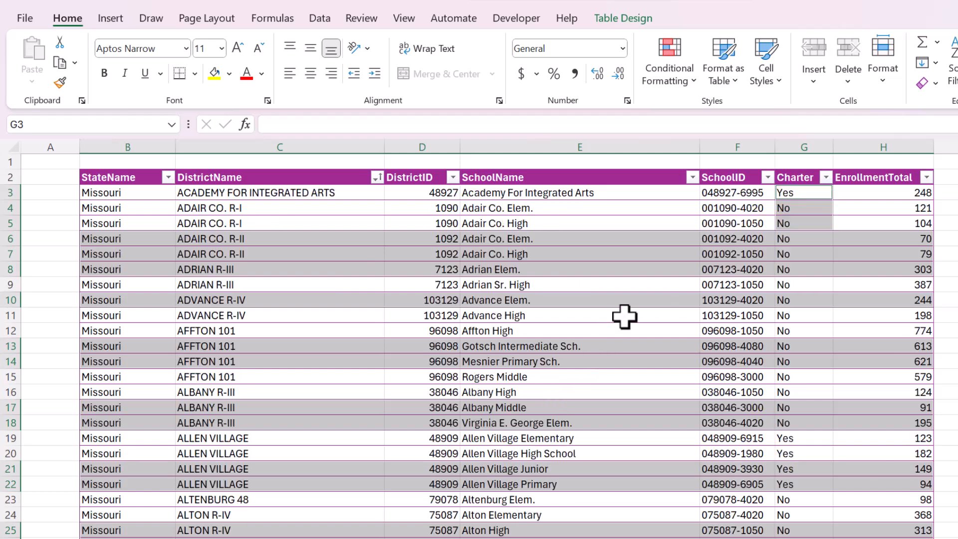
left_click(803, 238)
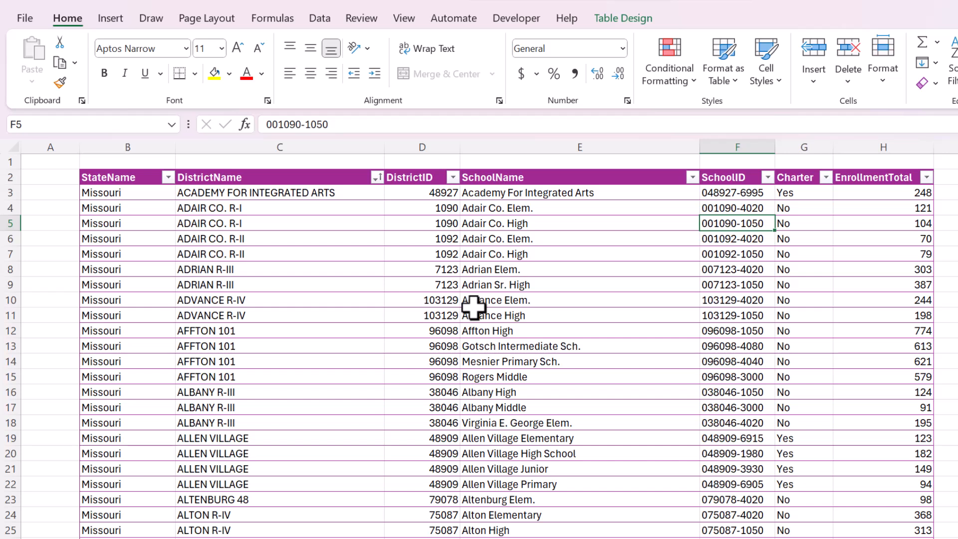
mouse_move(483, 288)
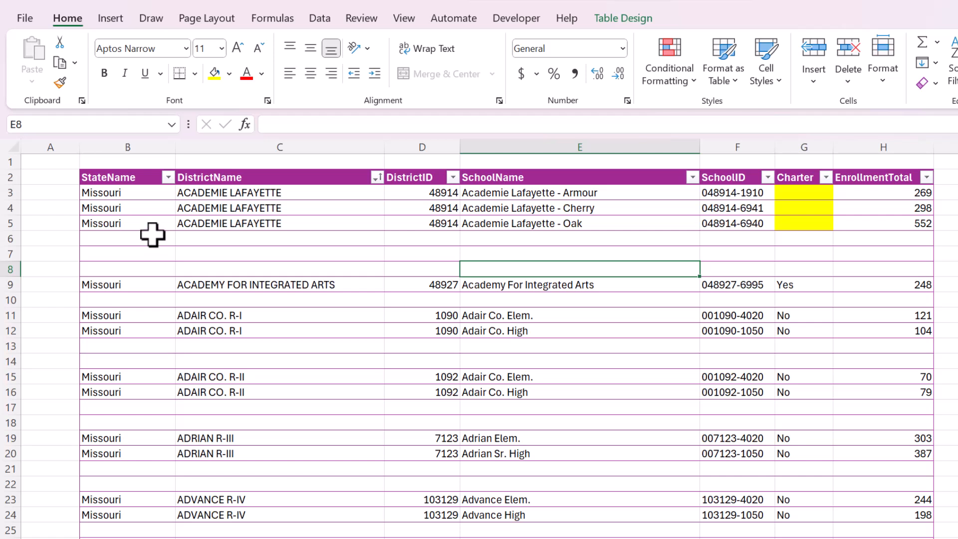
left_click_drag(128, 239, 128, 269)
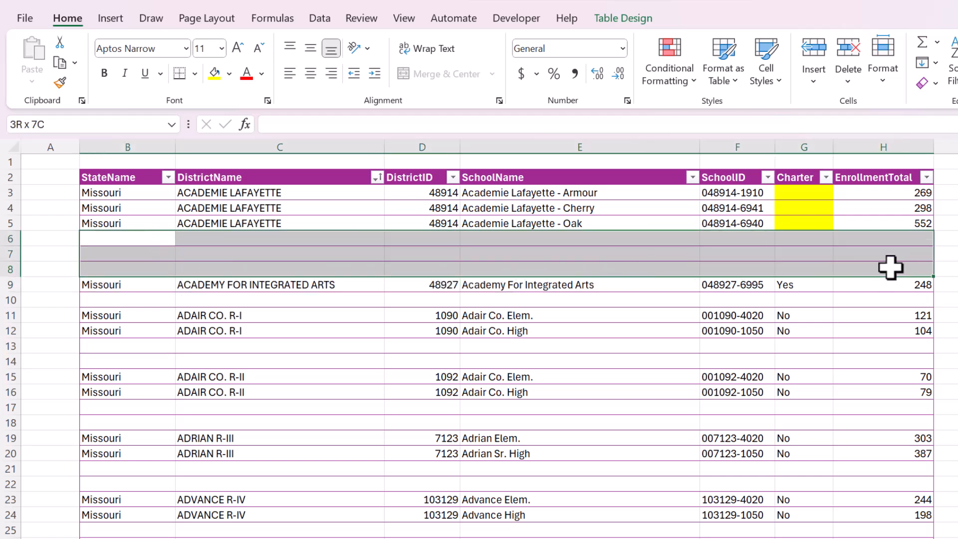
left_click(422, 252)
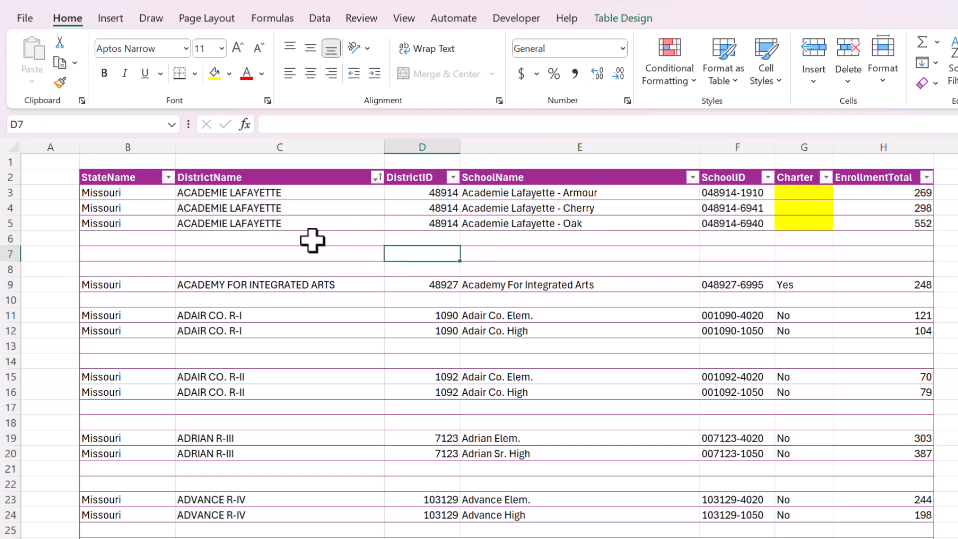
mouse_move(150, 196)
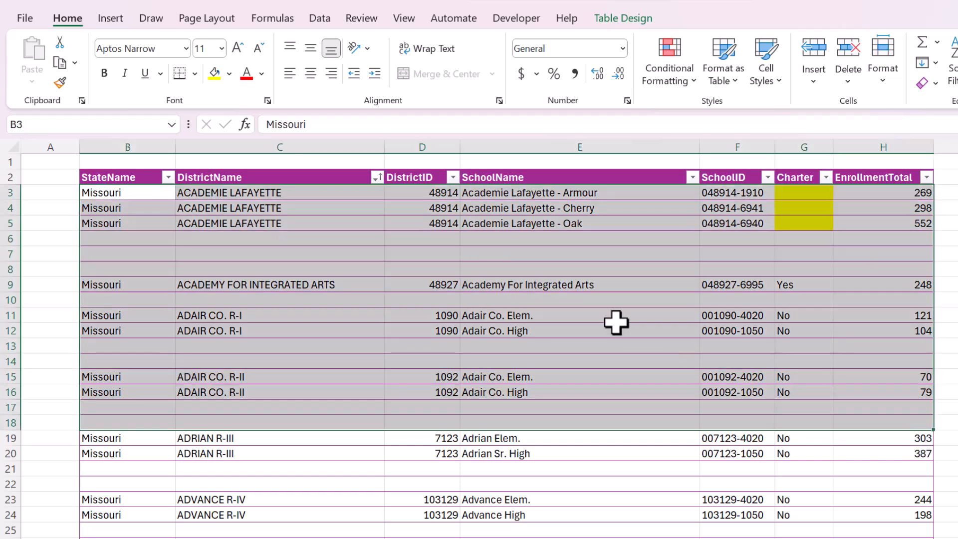
left_click(579, 269)
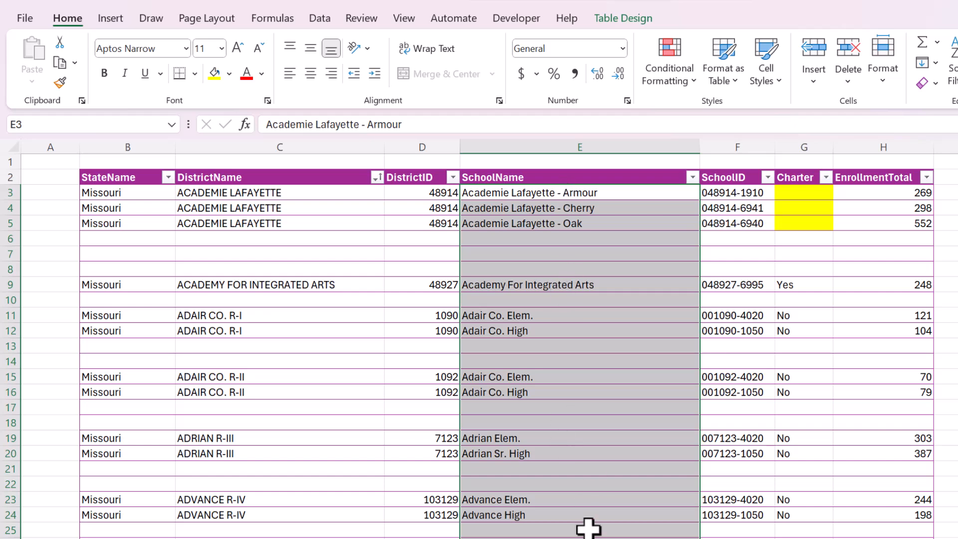
- Scroll right to the SchoolName column and bring up Find & Select > Go To Special
scroll("right", 3)
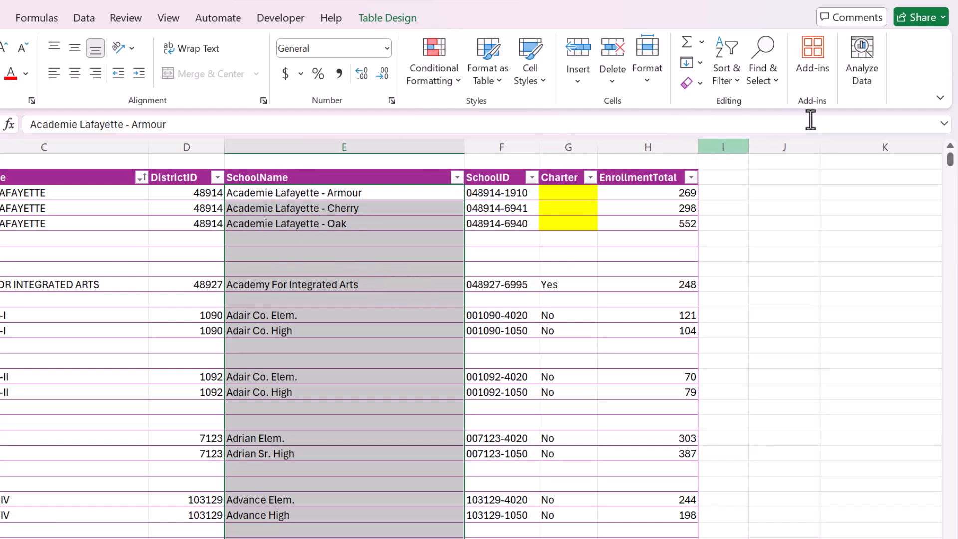
left_click(762, 58)
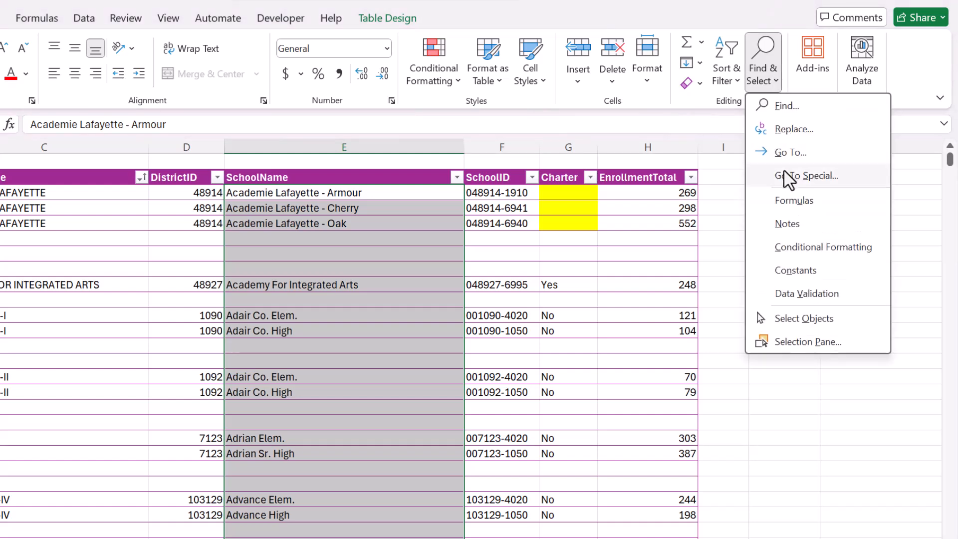
left_click(809, 177)
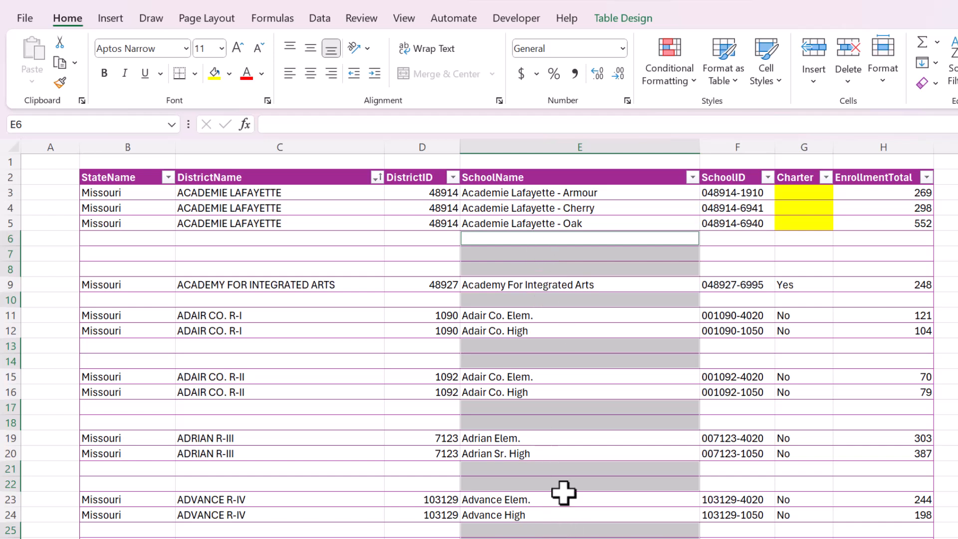
mouse_move(538, 272)
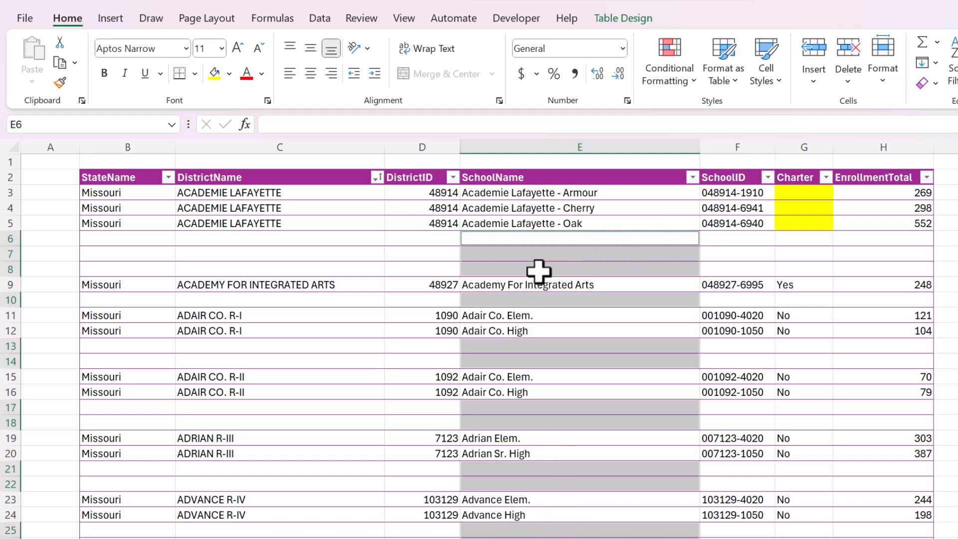
mouse_move(505, 245)
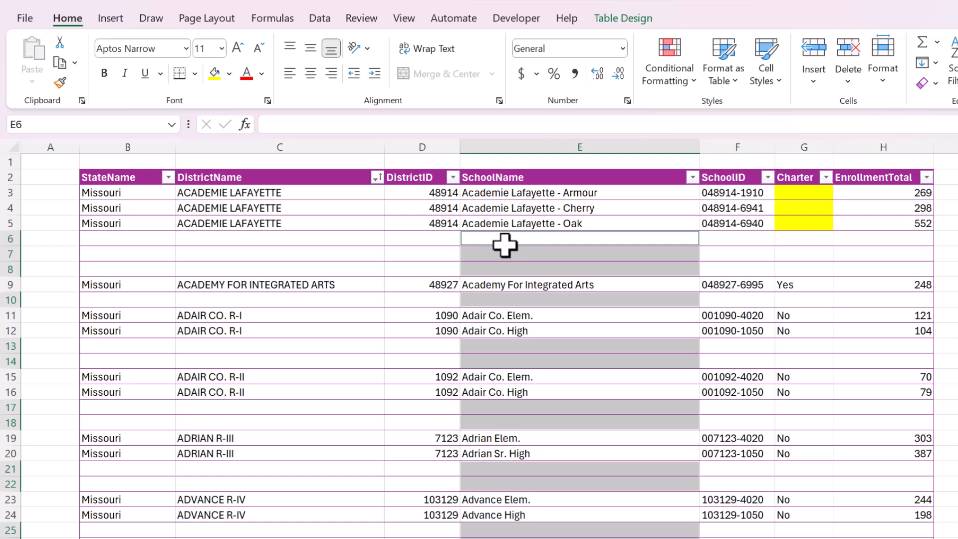
mouse_move(762, 298)
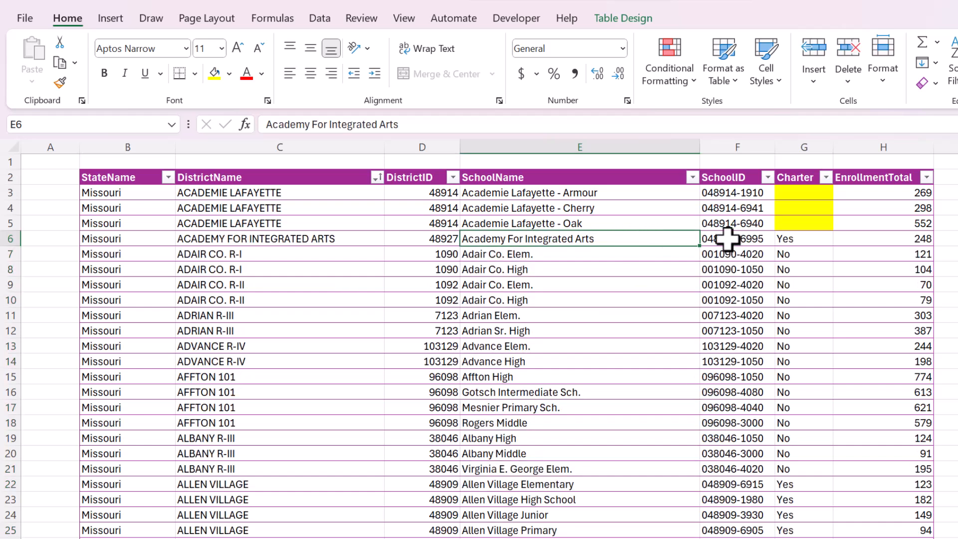
- Select the three yellow Charter cells G3:G5 and scroll down the table
left_click(737, 238)
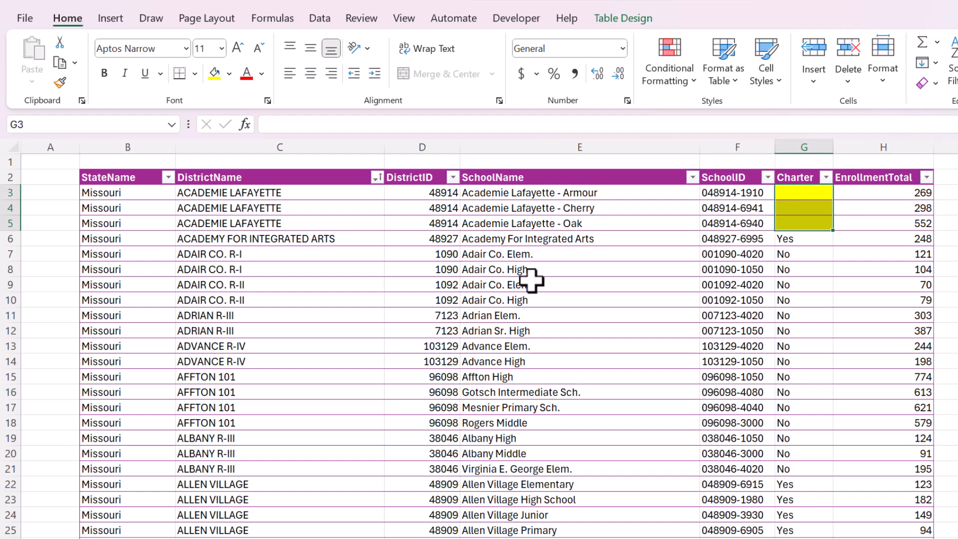
scroll("down", 3)
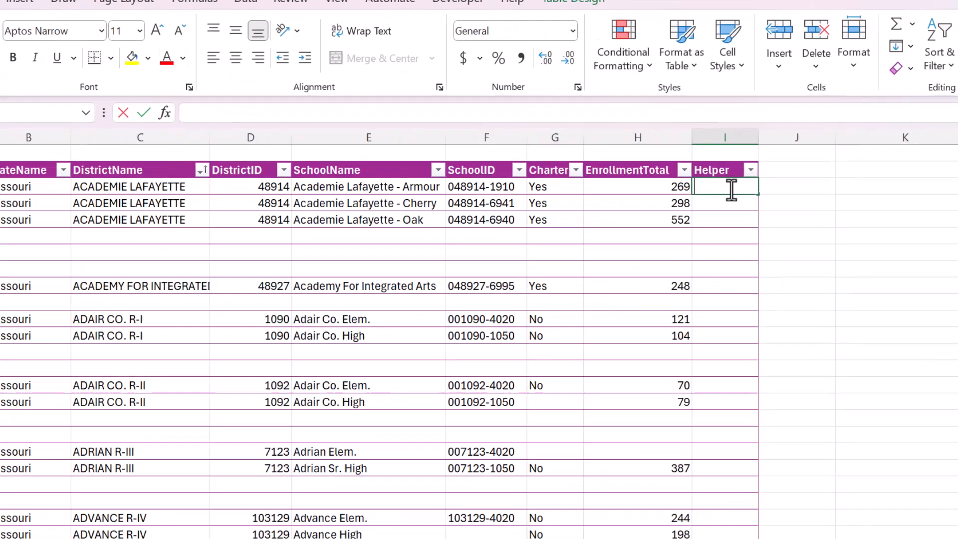
- Enter =COUNTA(SchoolData34[@[StateName]:[EnrollmentTotal]]) in I3 to fill the Helper column
type("=COUNTA")
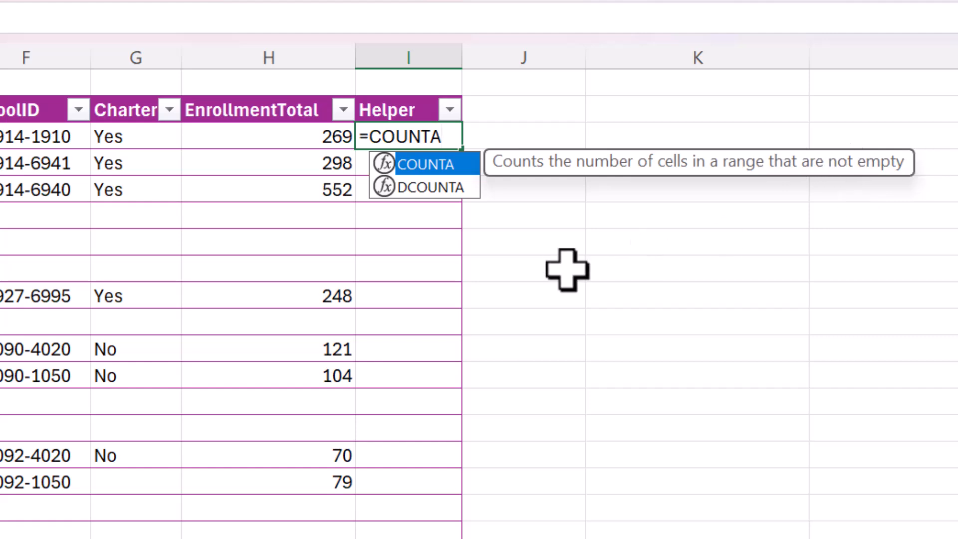
type("(")
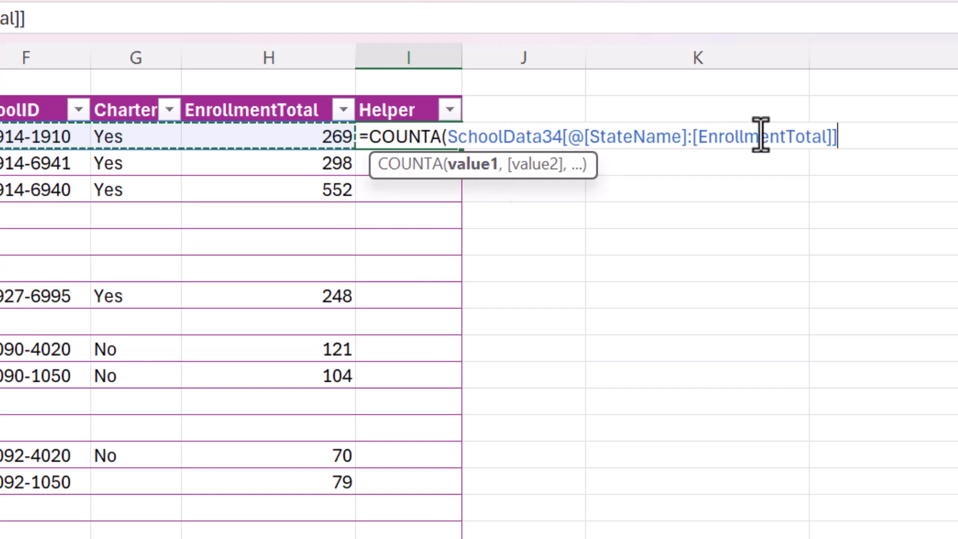
type(")")
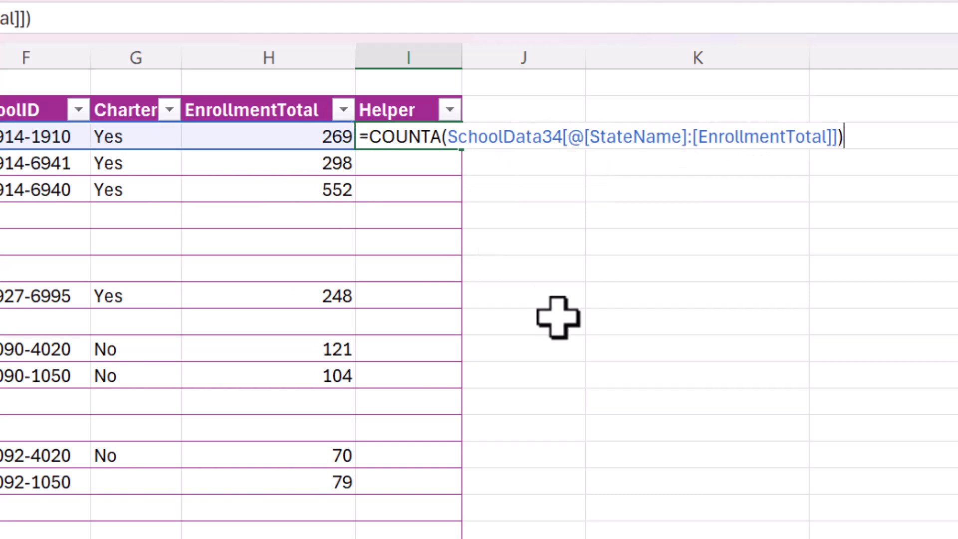
key("Enter")
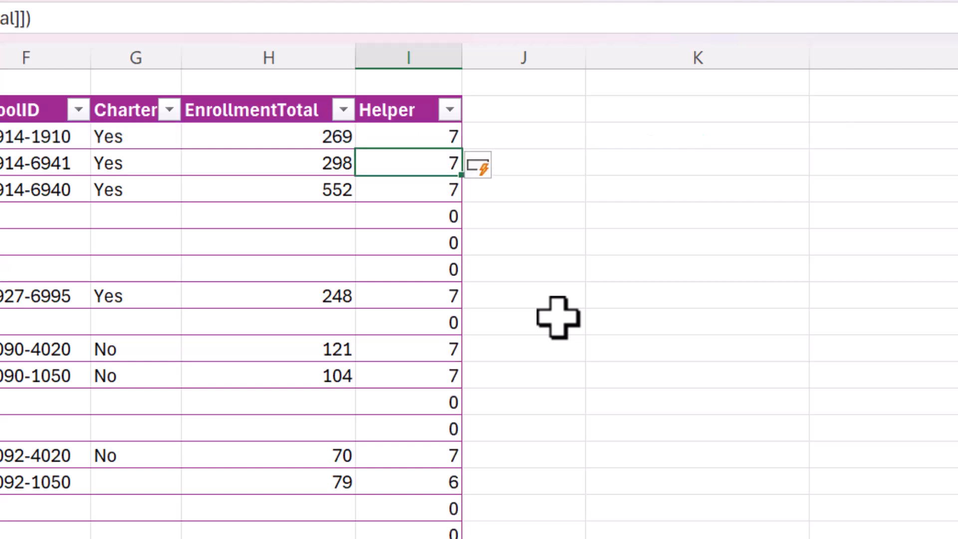
mouse_move(394, 132)
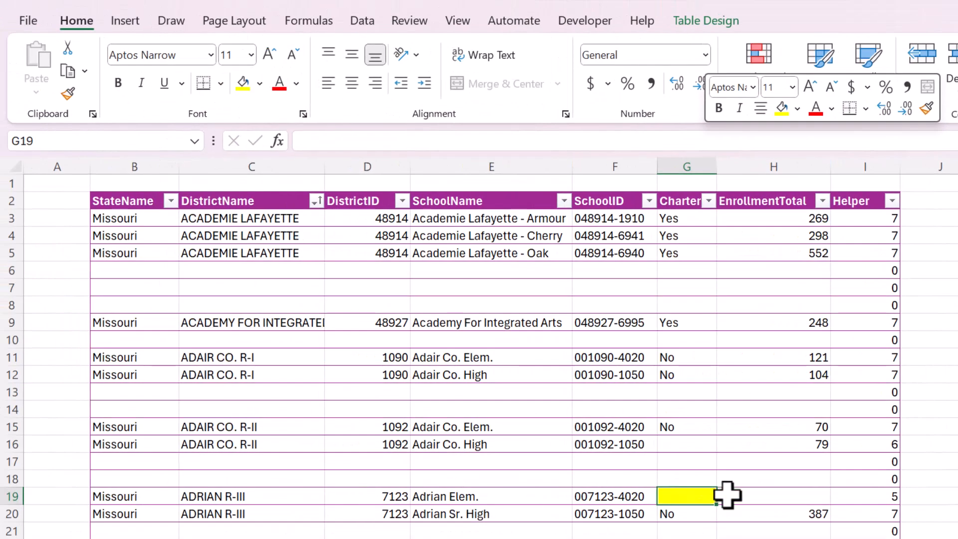
- Check Helper counts for Adrian Elem. and a blank row, then fill Adair Co. High's Charter cell yellow
left_click(772, 496)
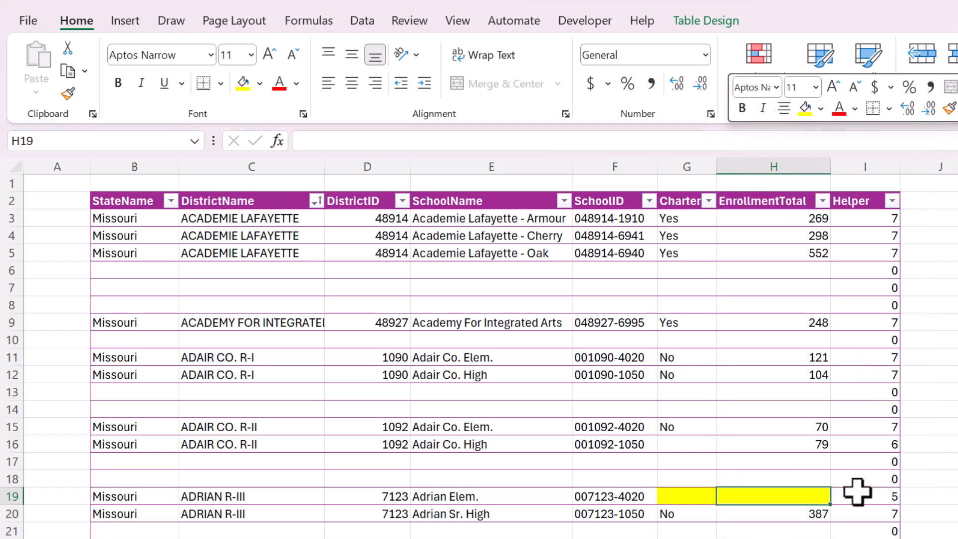
left_click(865, 495)
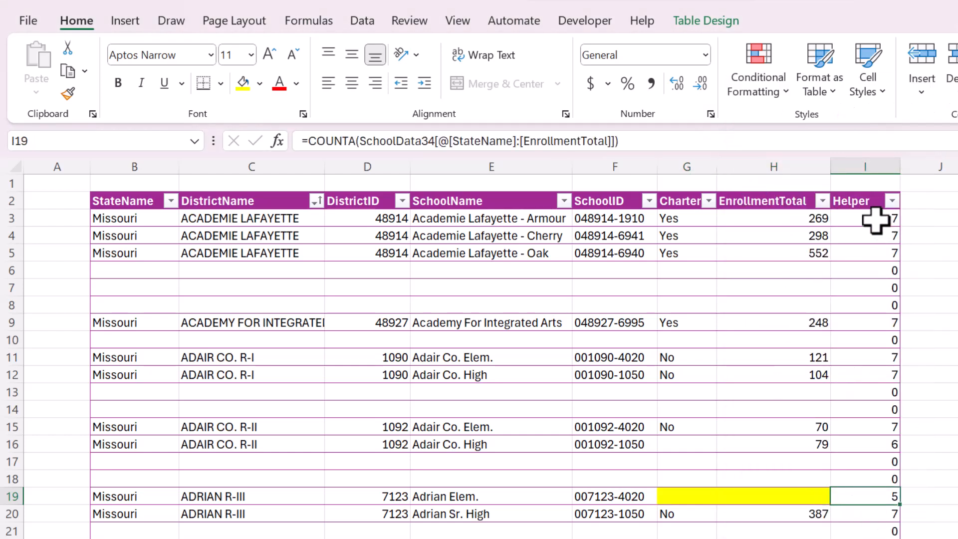
left_click(864, 218)
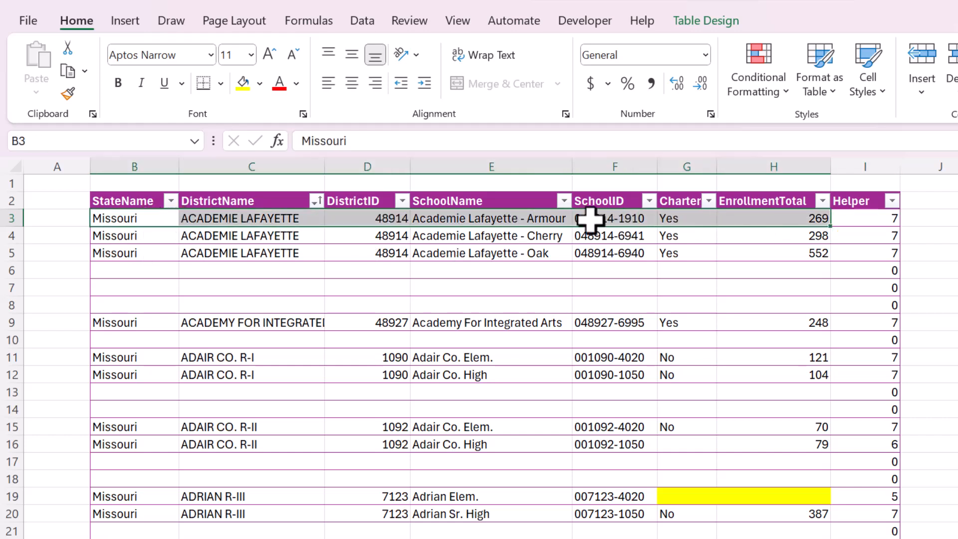
left_click(864, 235)
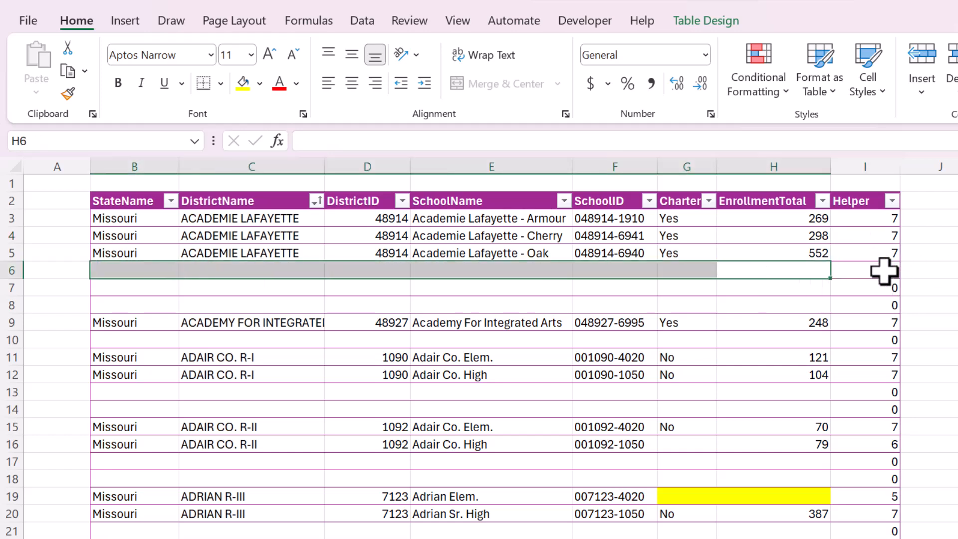
left_click(864, 270)
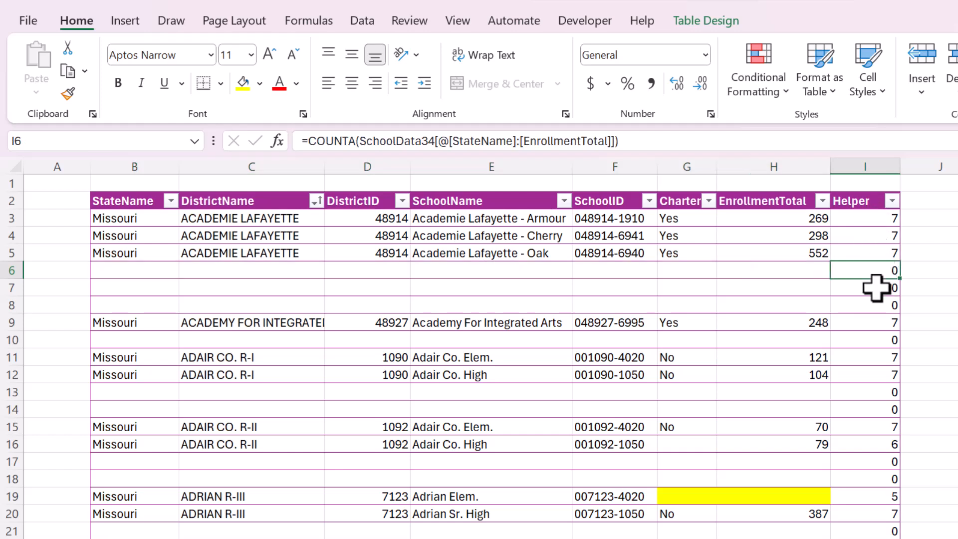
left_click(772, 270)
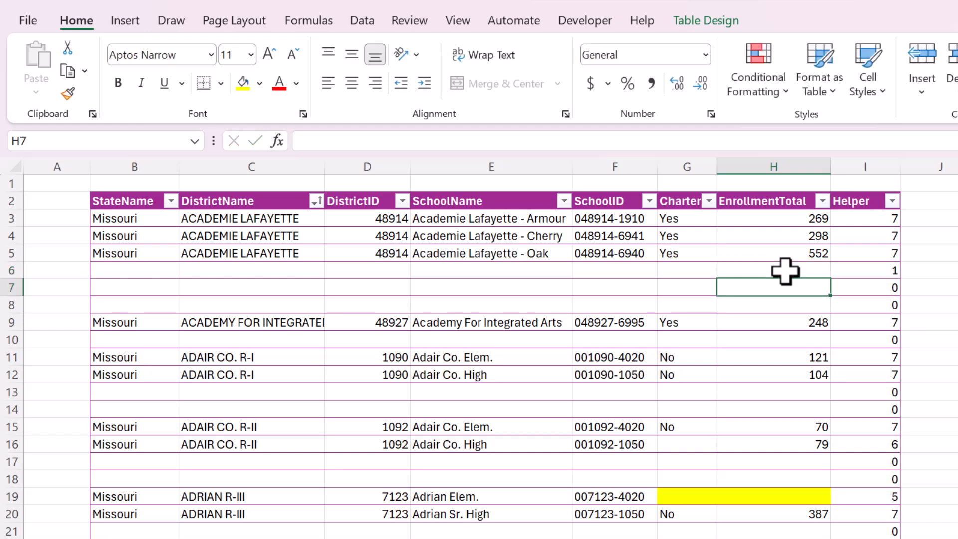
left_click(864, 270)
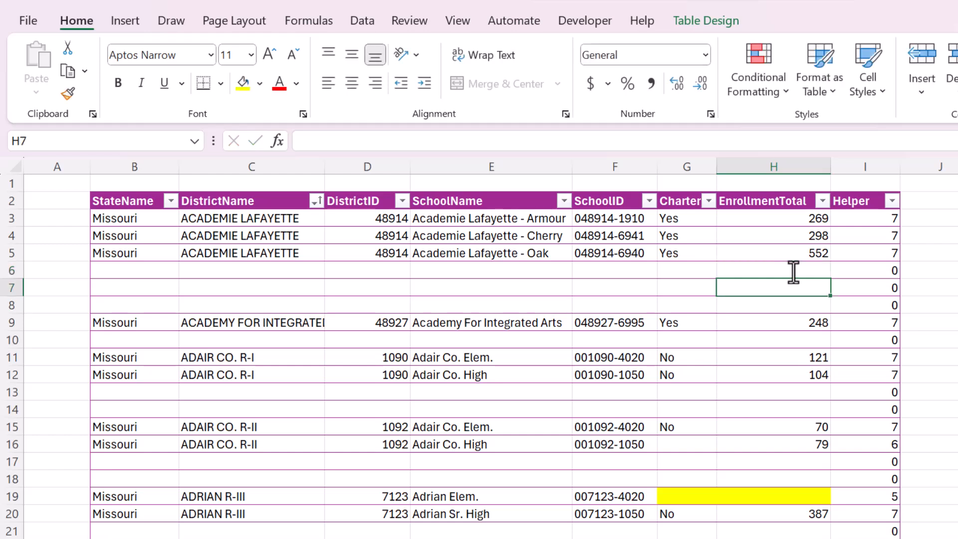
mouse_move(640, 472)
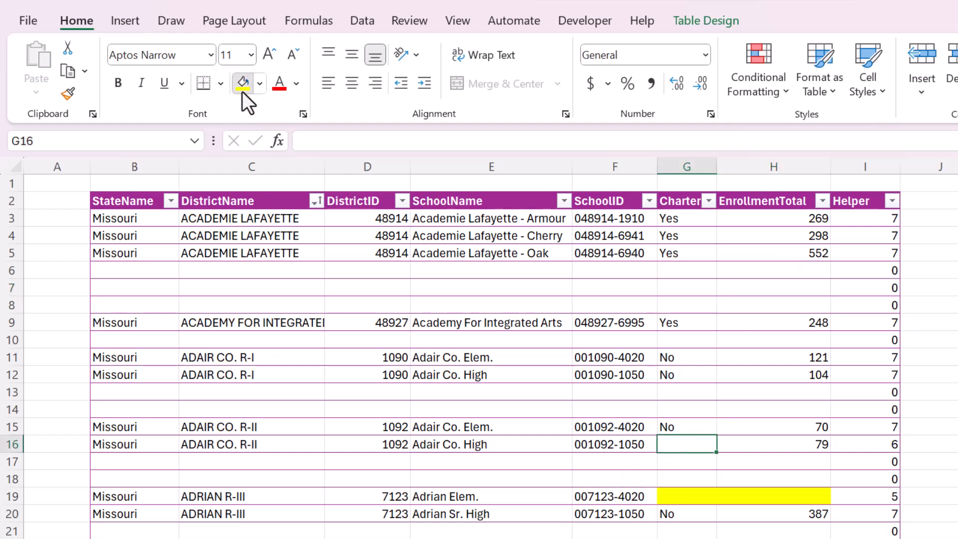
left_click(242, 82)
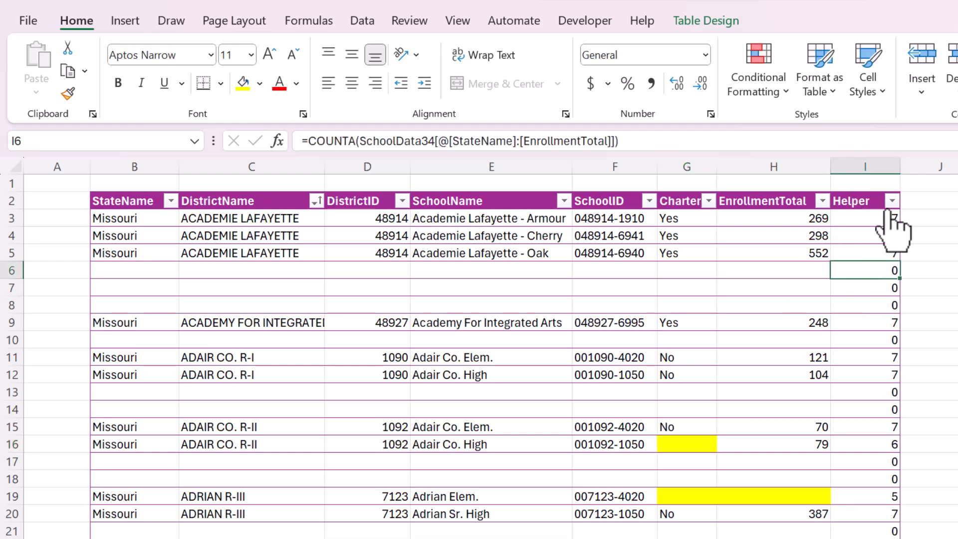
- Filter Helper to 0, select all the blank rows, and right-click to delete them
left_click(891, 201)
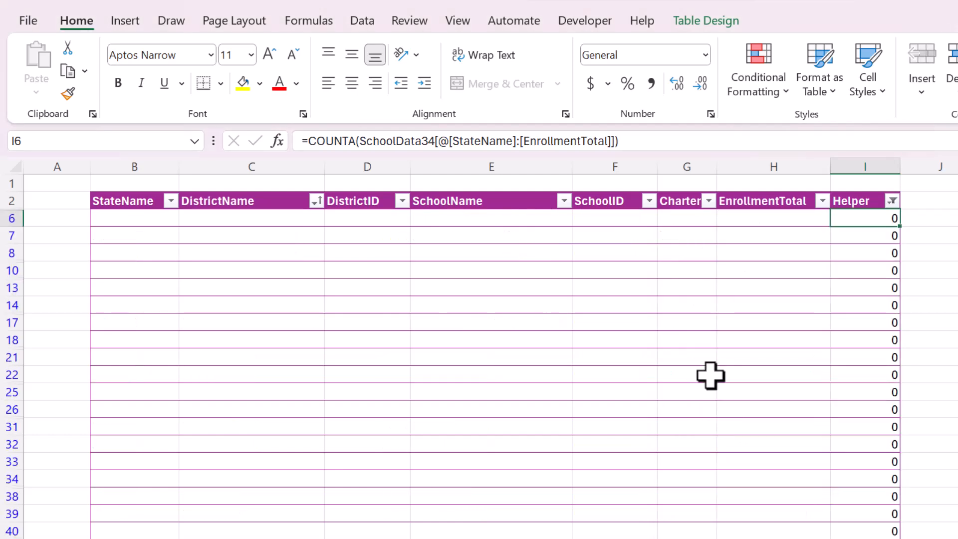
scroll("down", 3)
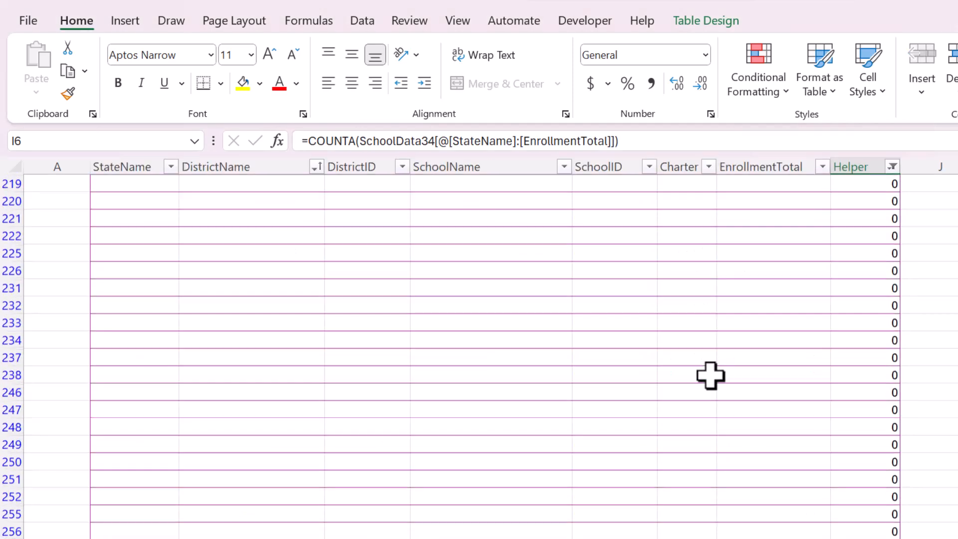
left_click(775, 305)
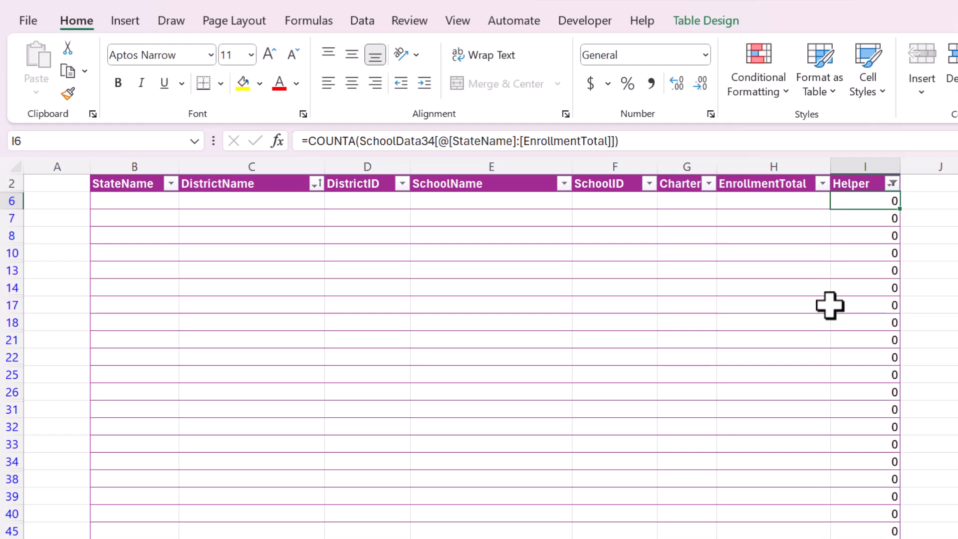
key("ctrl+shift+down")
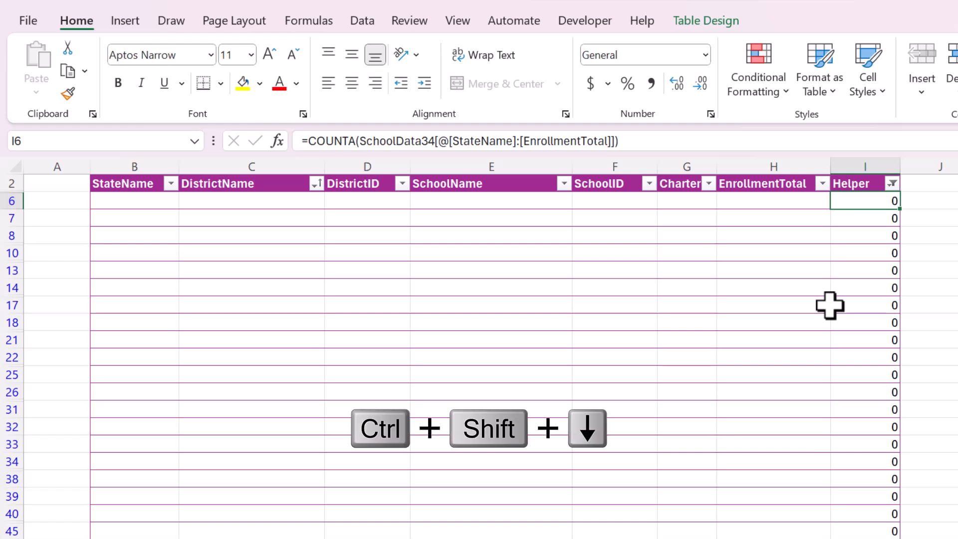
key("ctrl+shift+down")
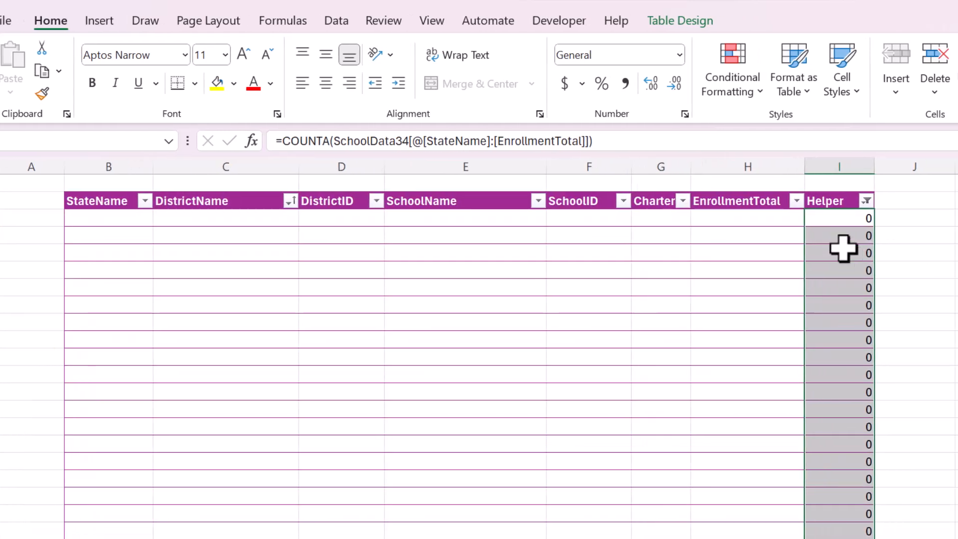
right_click(844, 248)
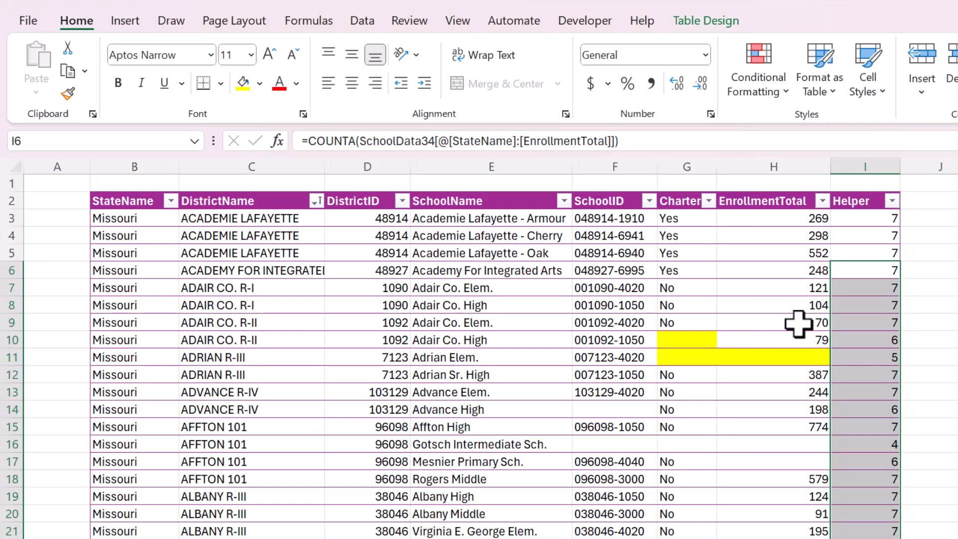
- Scroll through the original enrollment table with blank rows between school groups
scroll("down", 3)
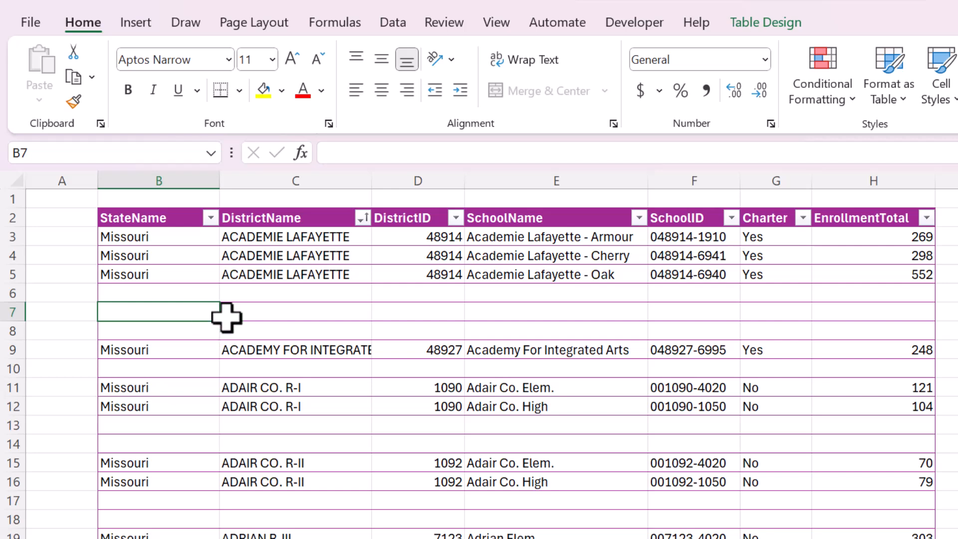
mouse_move(394, 34)
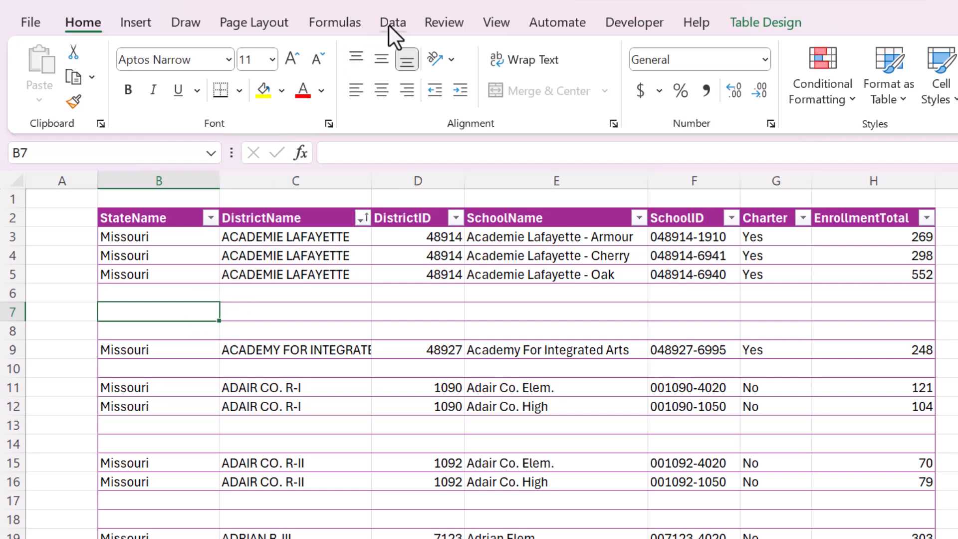
- Load the SchoolData5 table into Power Query using Data > From Table/Range
left_click(393, 22)
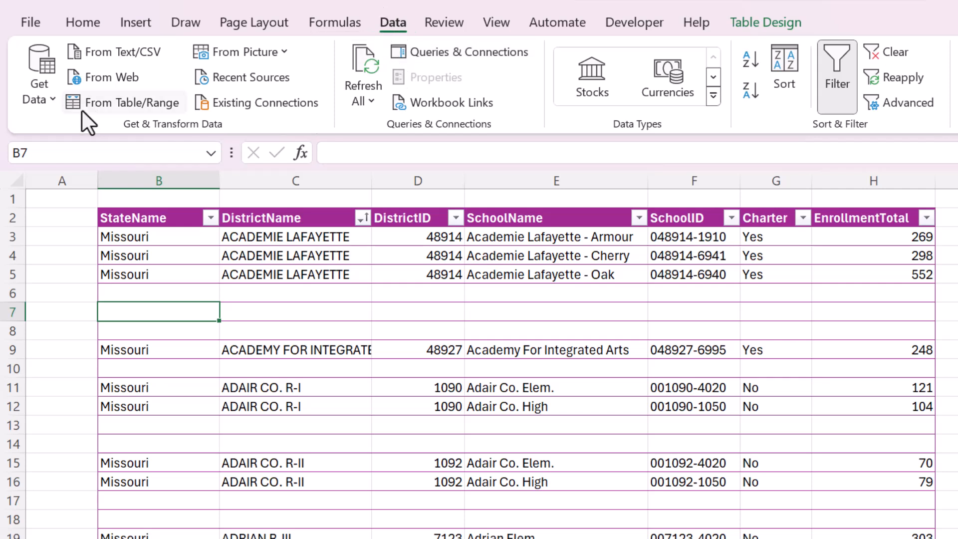
mouse_move(234, 134)
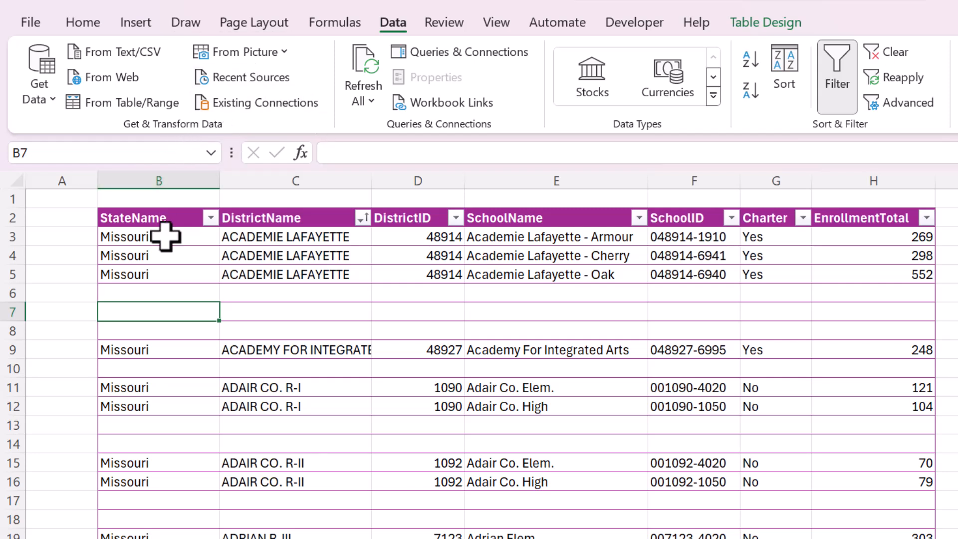
left_click(158, 293)
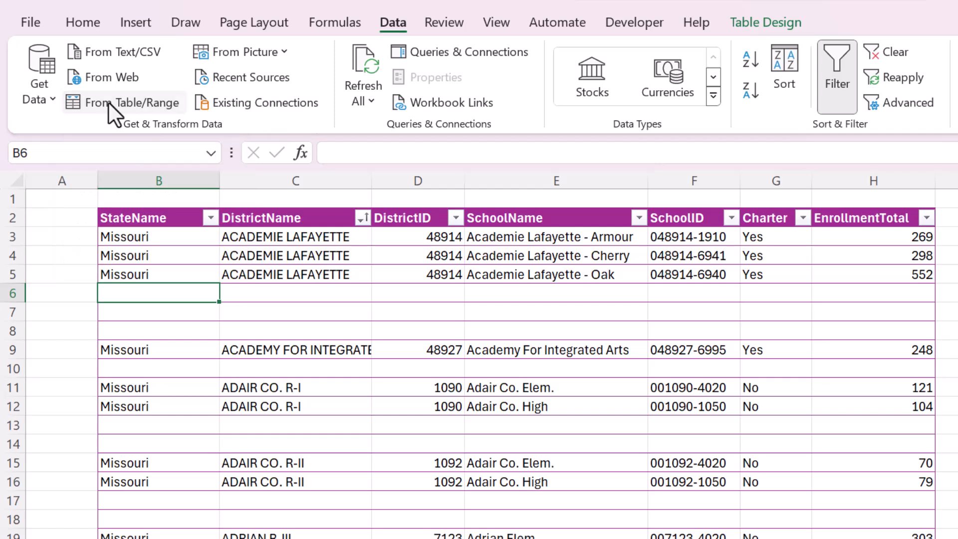
left_click(131, 102)
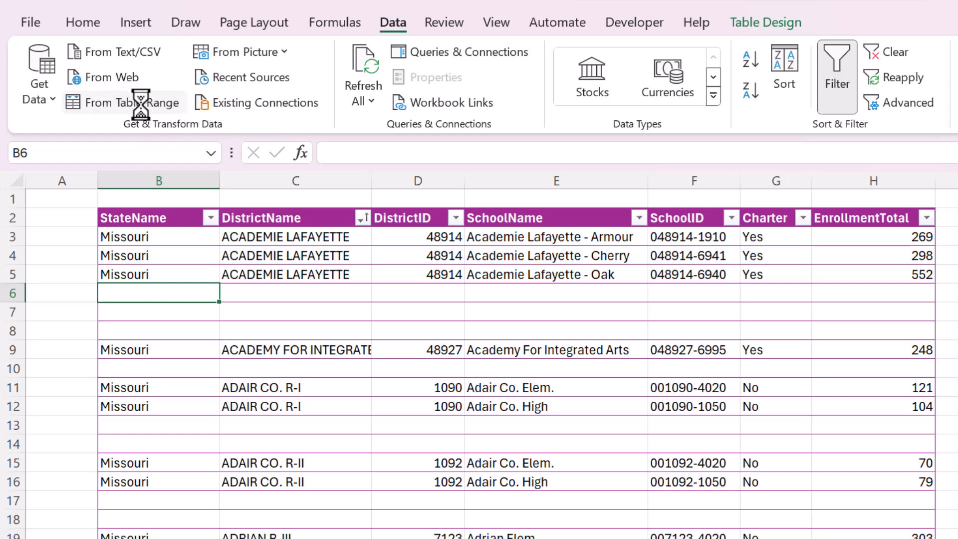
left_click(134, 102)
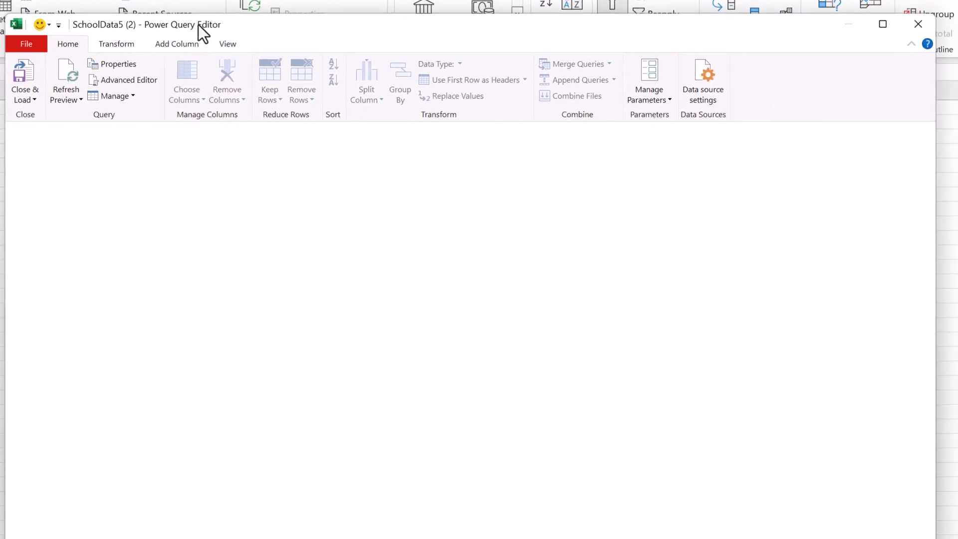
left_click(68, 171)
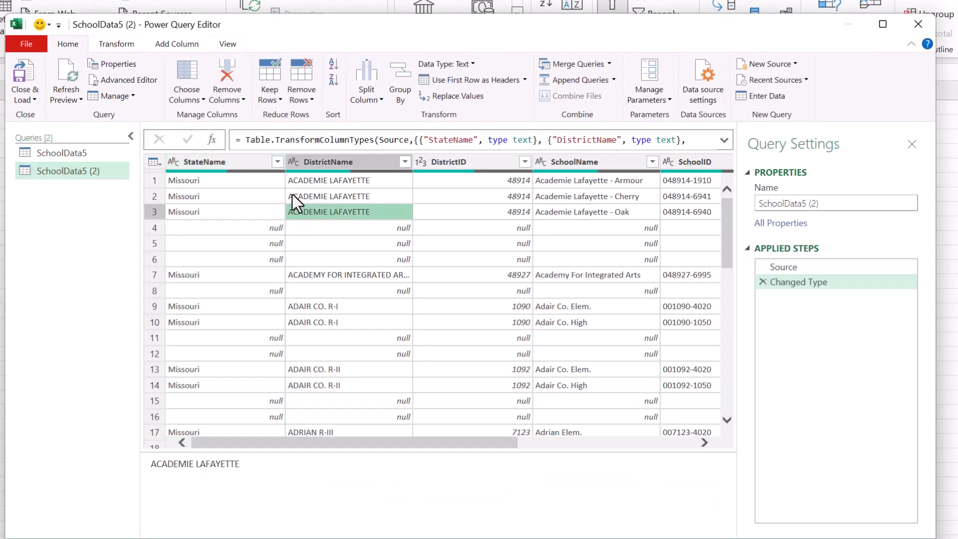
mouse_move(256, 373)
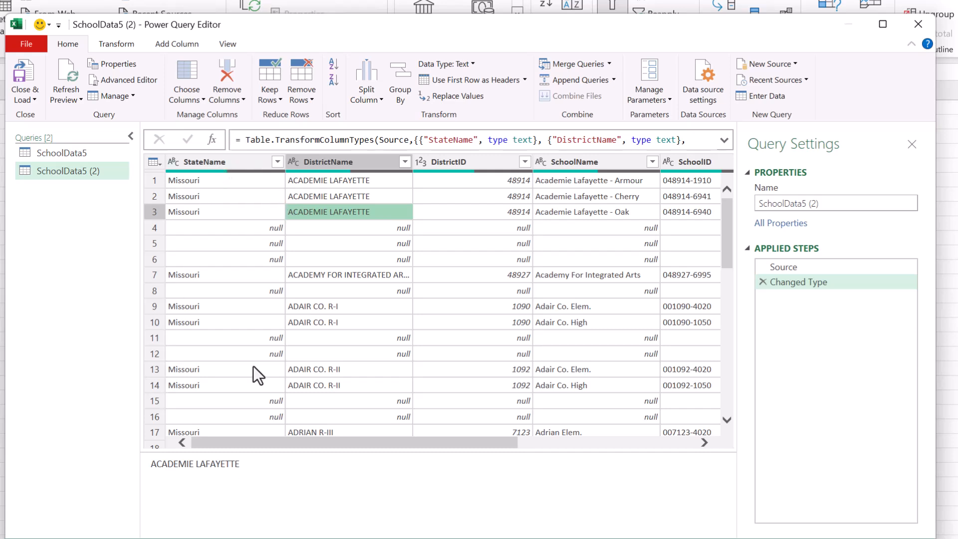
mouse_move(533, 254)
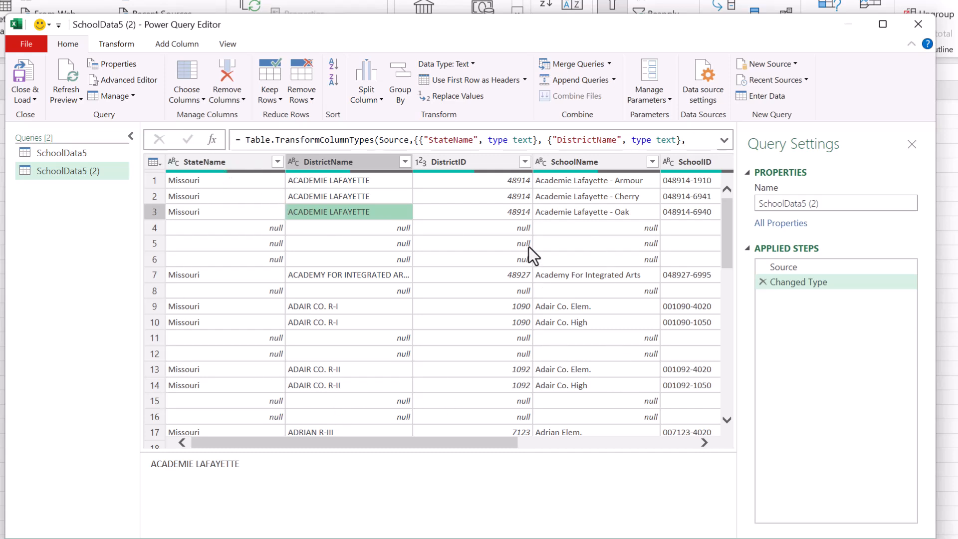
left_click(595, 242)
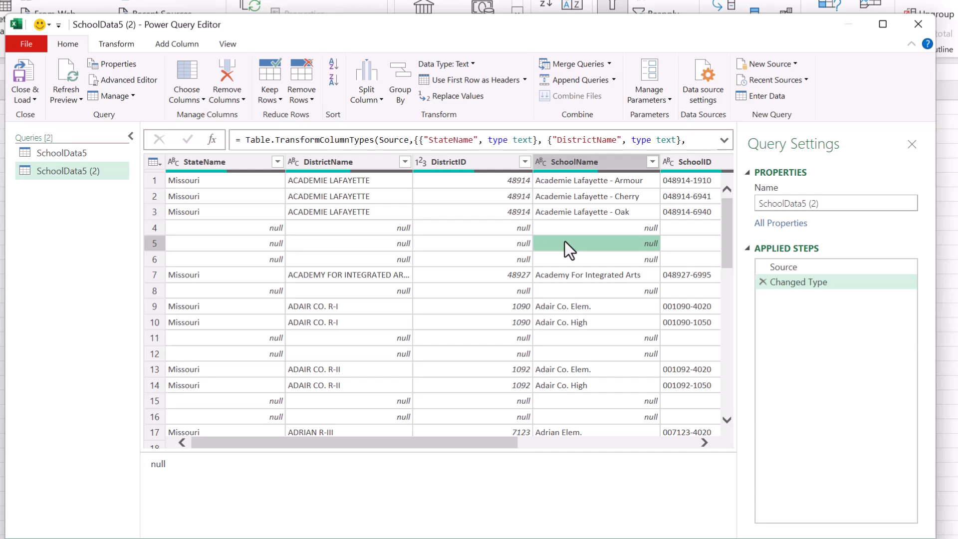
mouse_move(452, 245)
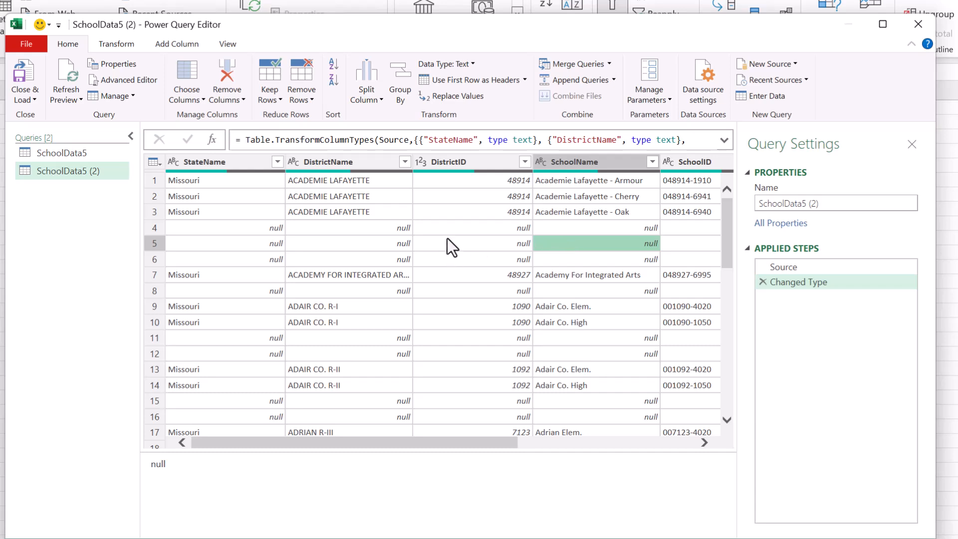
mouse_move(459, 225)
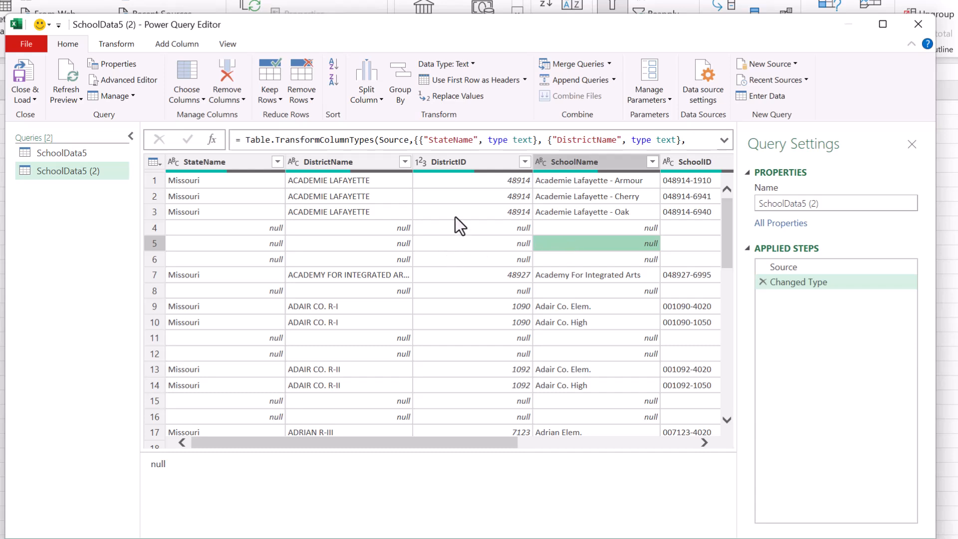
mouse_move(313, 44)
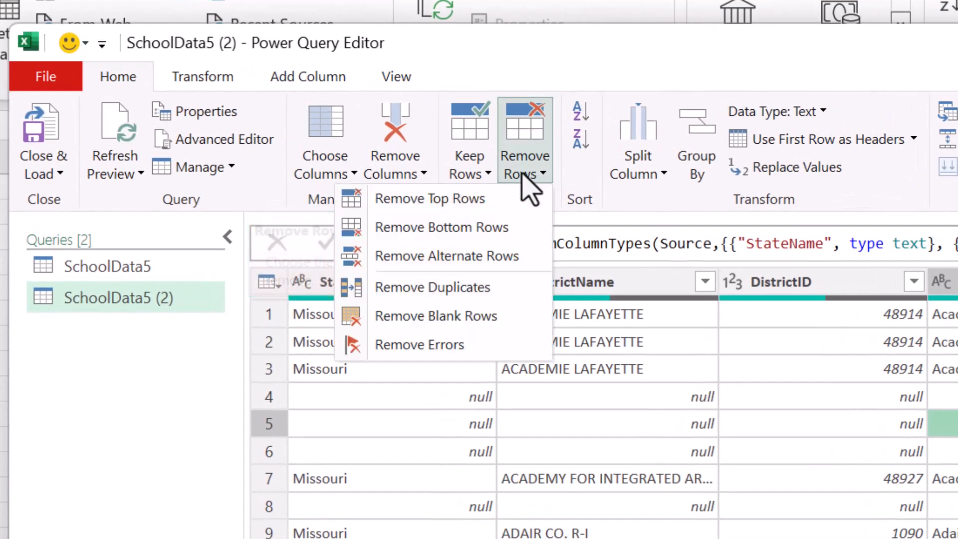
mouse_move(440, 287)
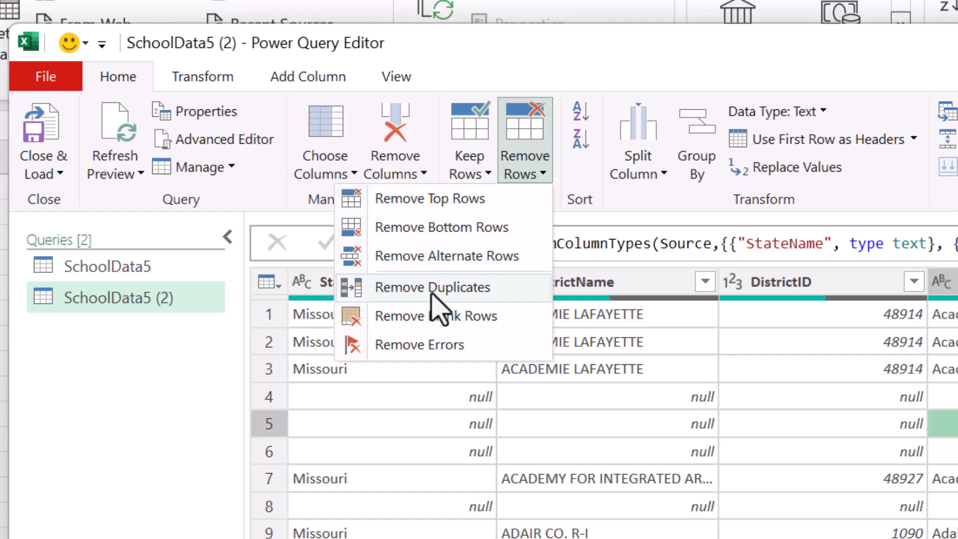
mouse_move(446, 255)
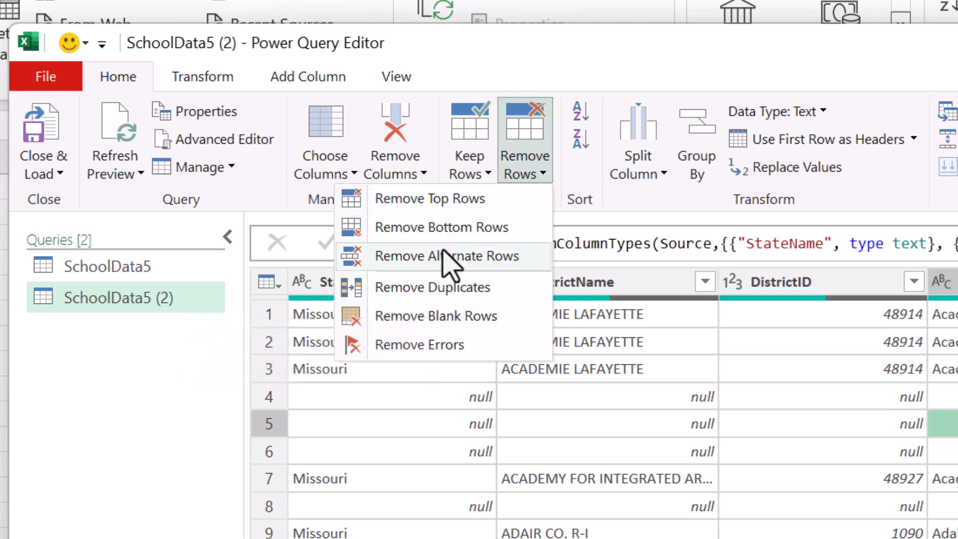
mouse_move(427, 315)
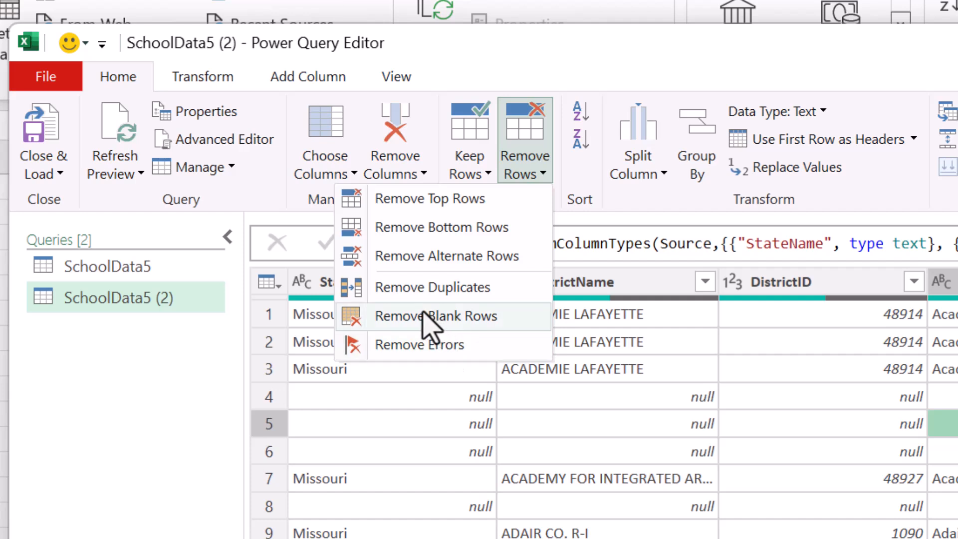
mouse_move(437, 316)
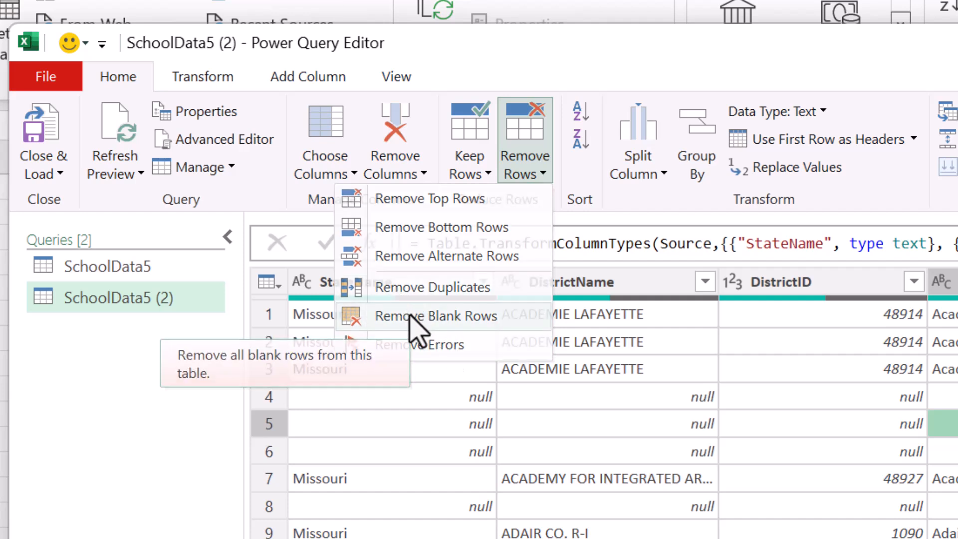
- Apply Remove Blank Rows to the SchoolData5 (2) query
left_click(437, 315)
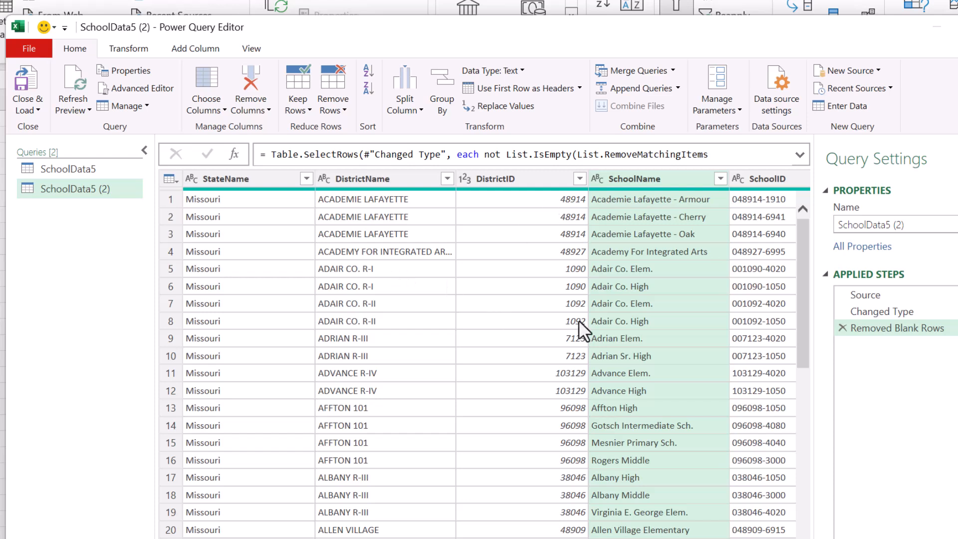
mouse_move(551, 441)
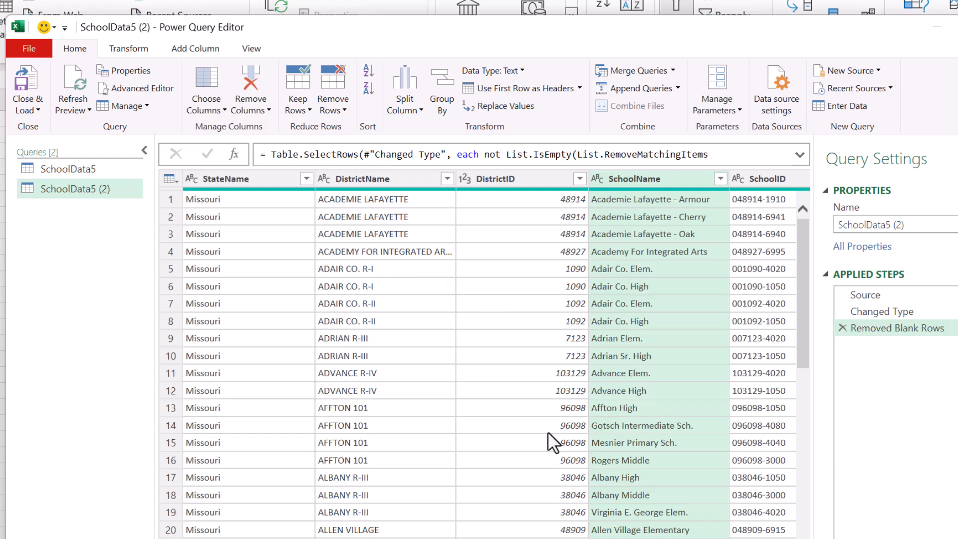
mouse_move(360, 342)
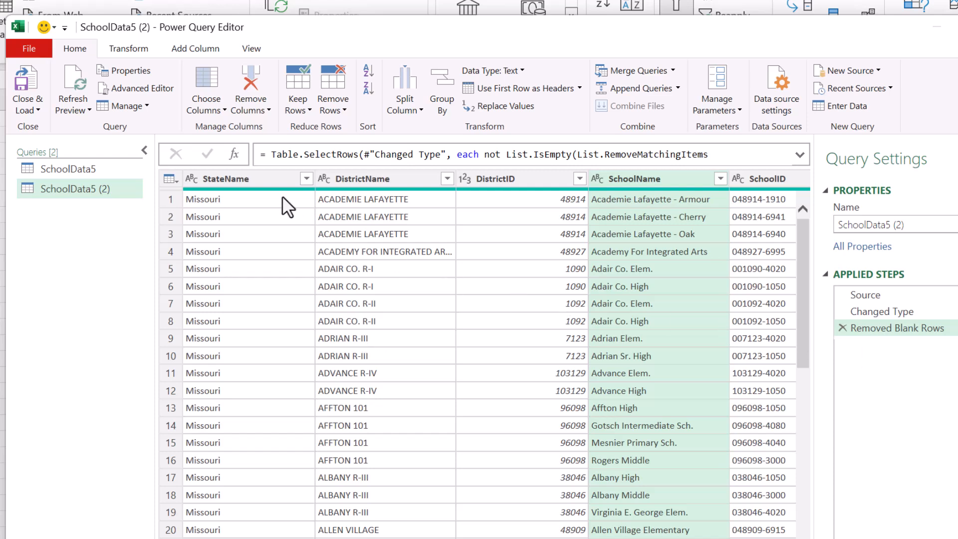
mouse_move(134, 261)
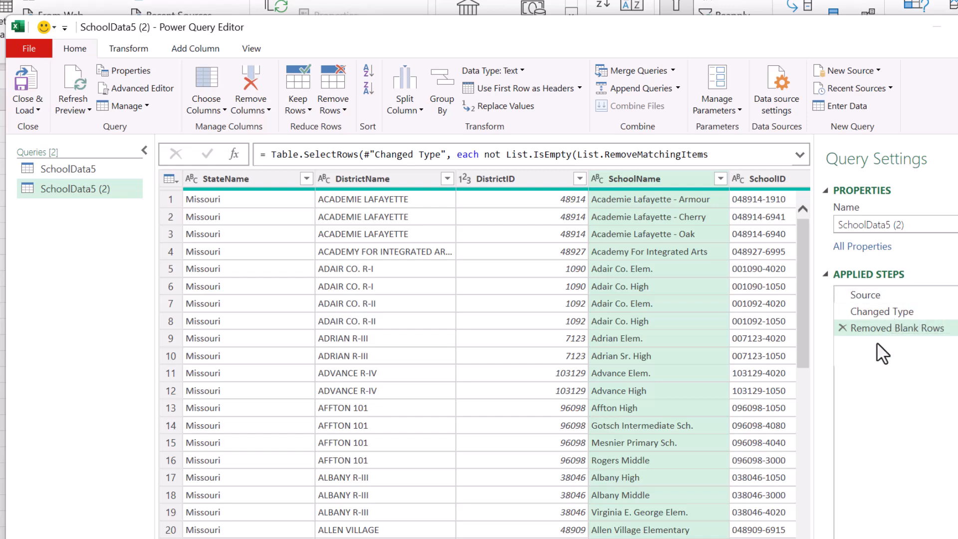
scroll("right", 3)
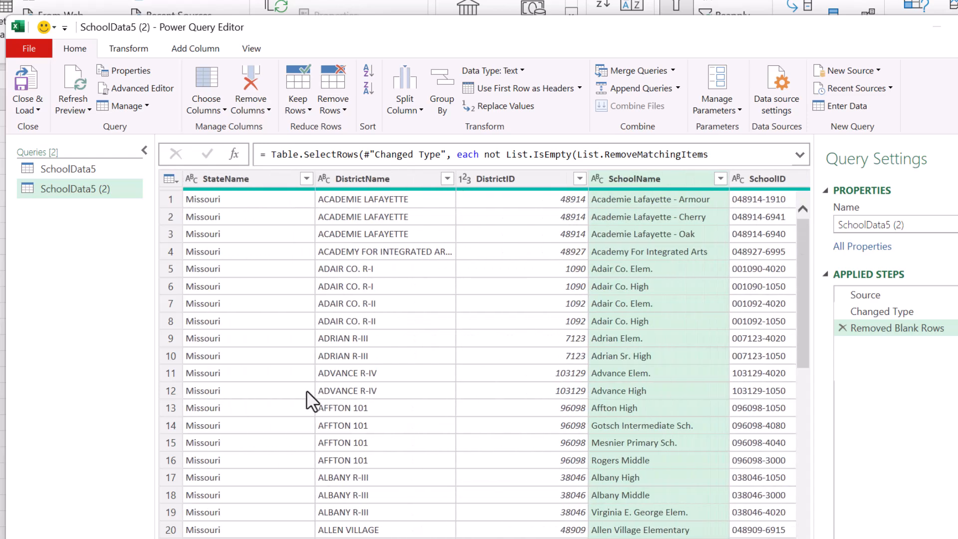
mouse_move(577, 231)
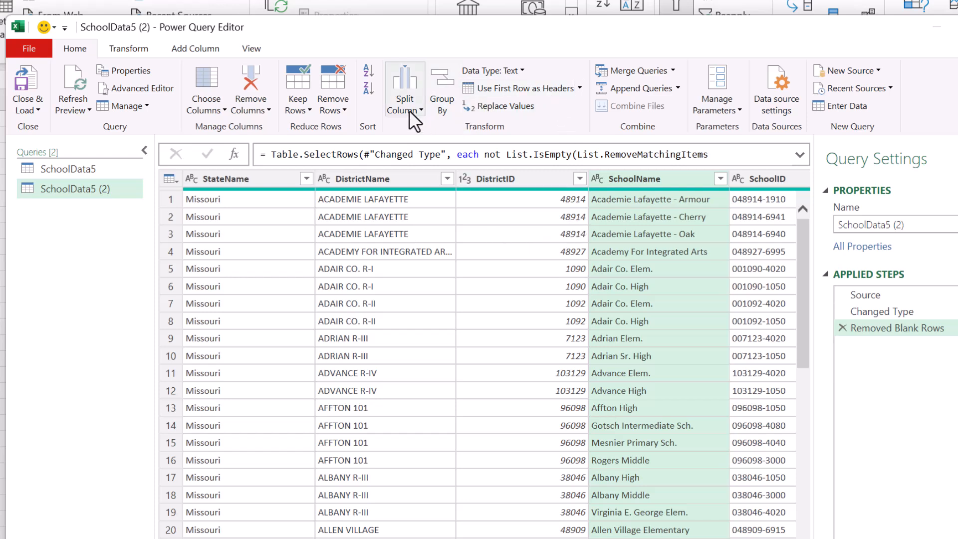
mouse_move(478, 109)
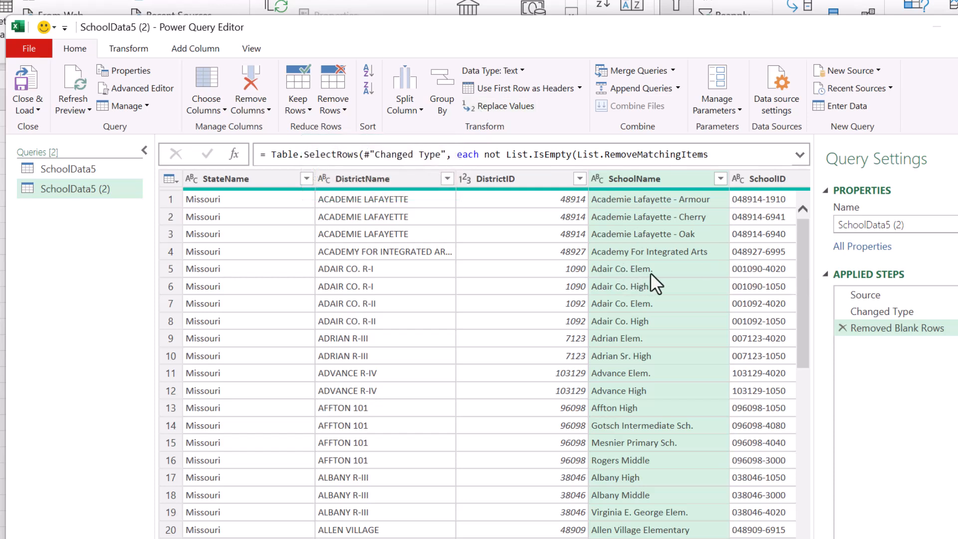
mouse_move(601, 179)
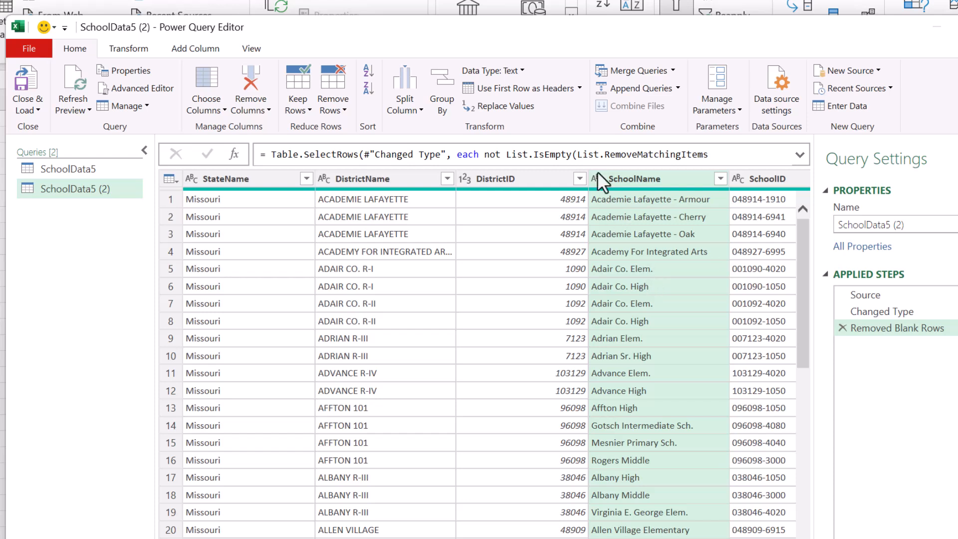
mouse_move(646, 279)
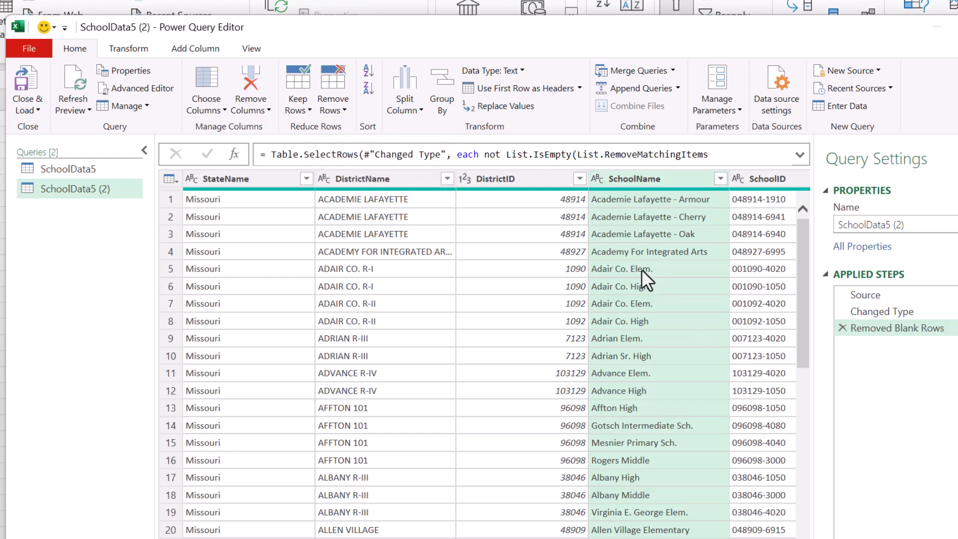
mouse_move(704, 279)
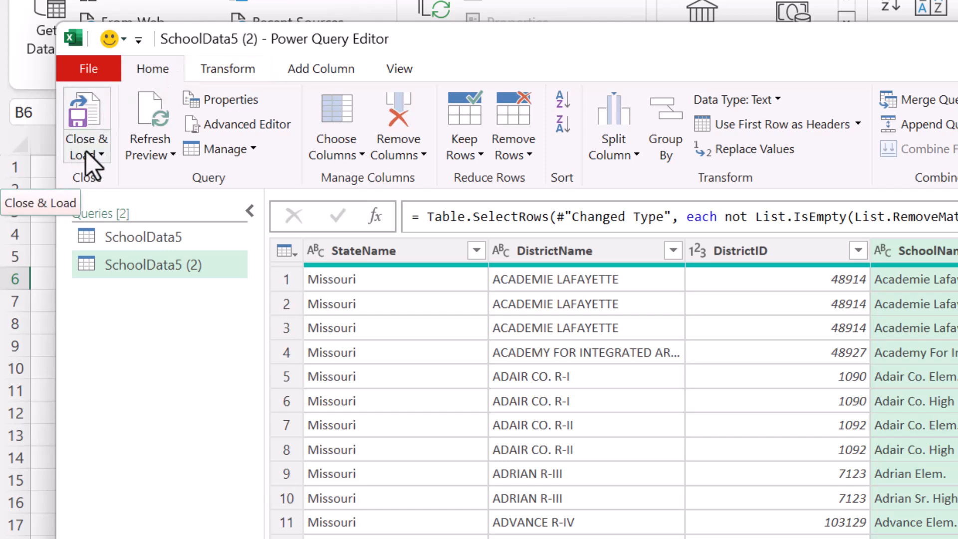
- Load the cleaned query as a table on the existing PowerQuery sheet at cell K2
left_click(87, 154)
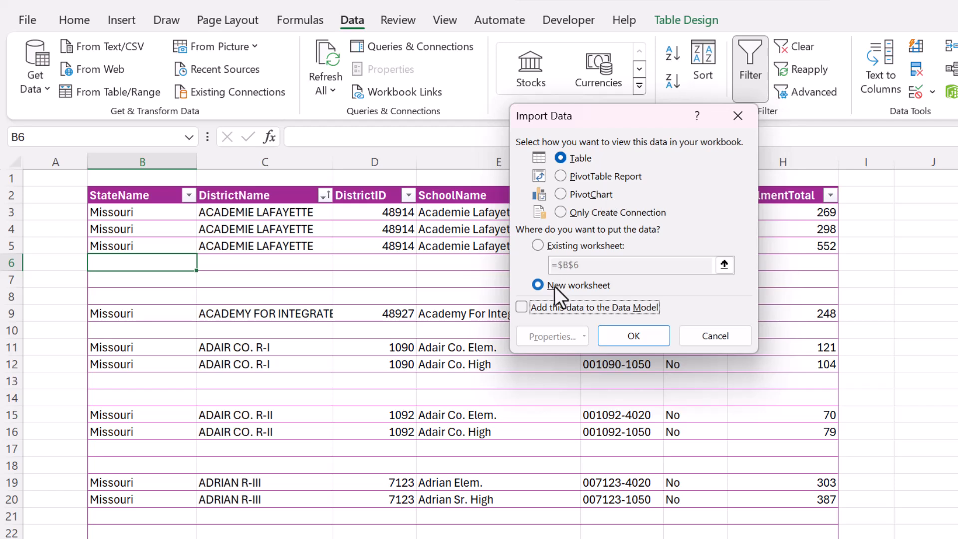
left_click(536, 245)
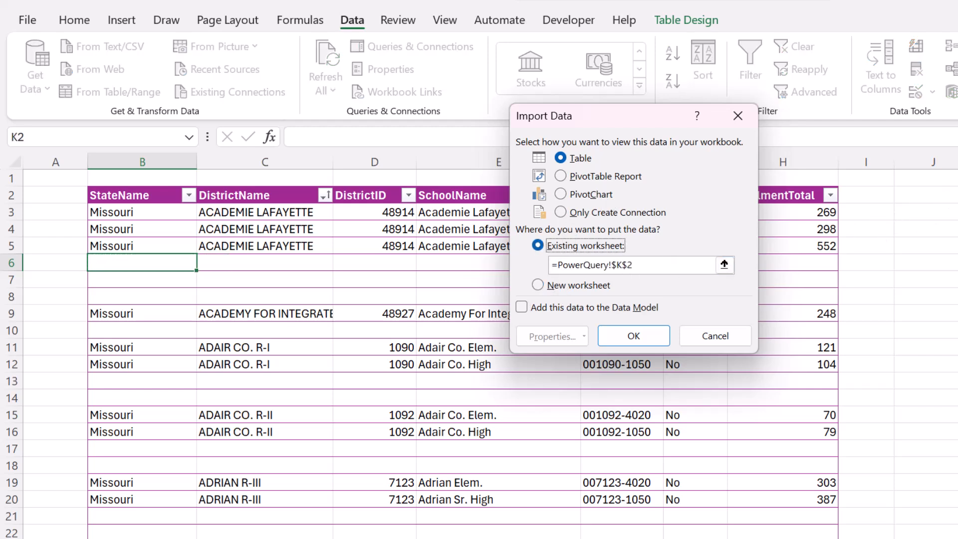
mouse_move(633, 335)
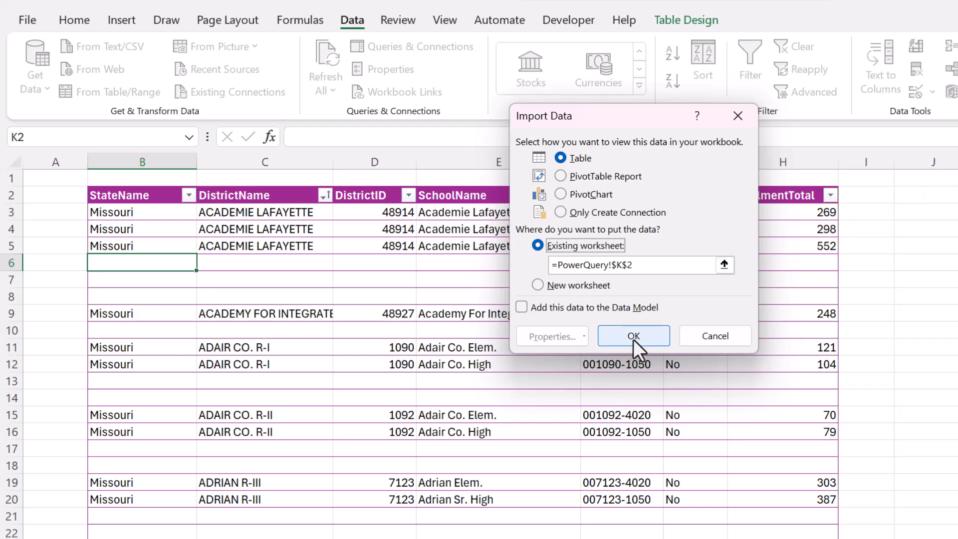
left_click(632, 335)
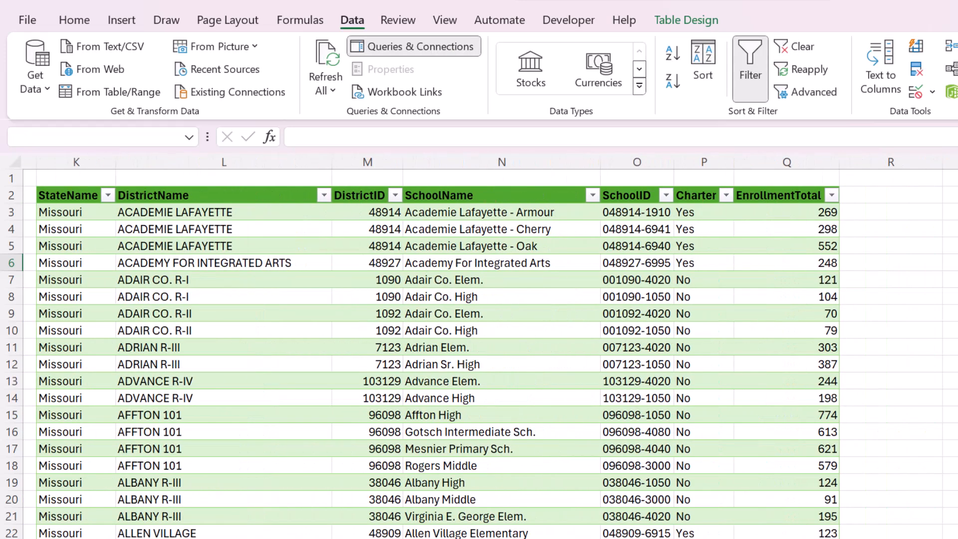
left_click(76, 228)
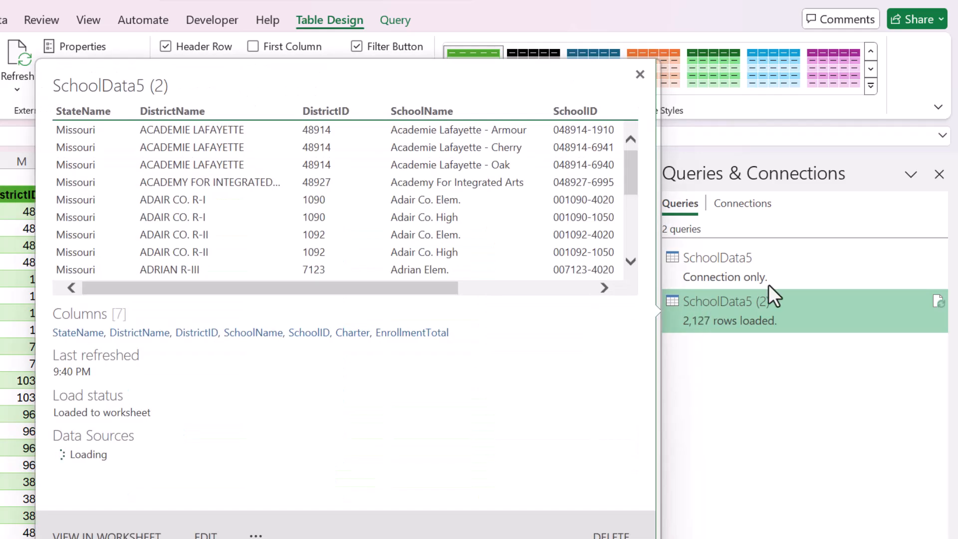
left_click(638, 73)
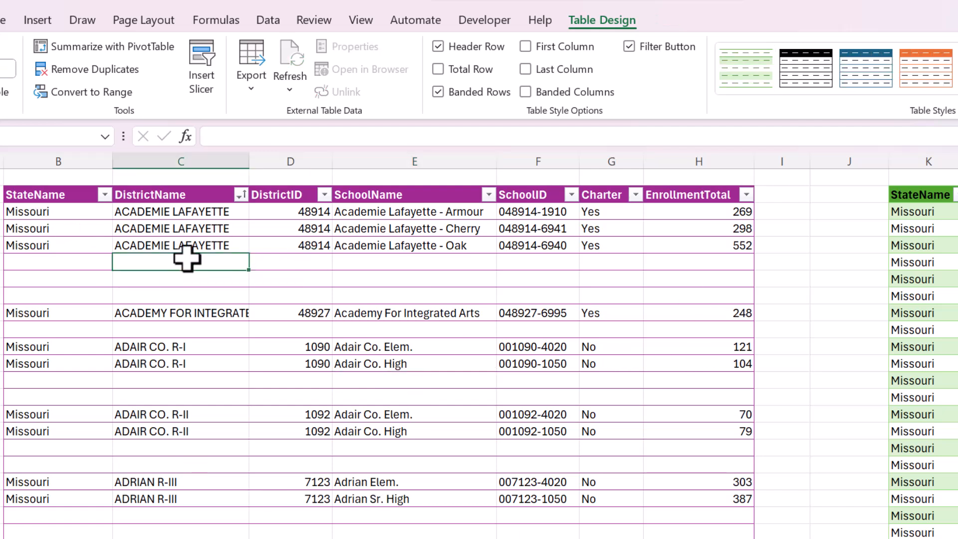
mouse_move(73, 285)
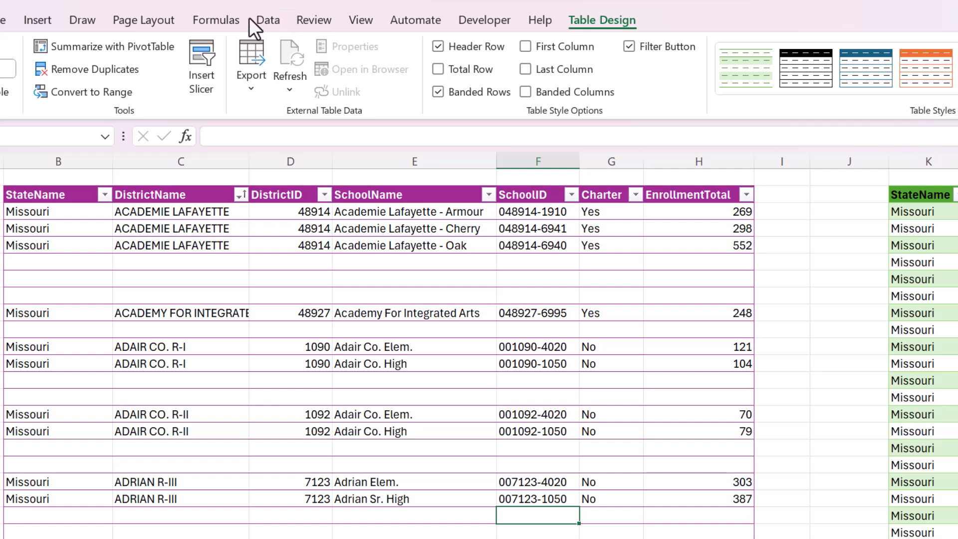
- Clear the SchoolID cells F3:F5 for the three Academie Lafayette schools in the source table
left_click(267, 20)
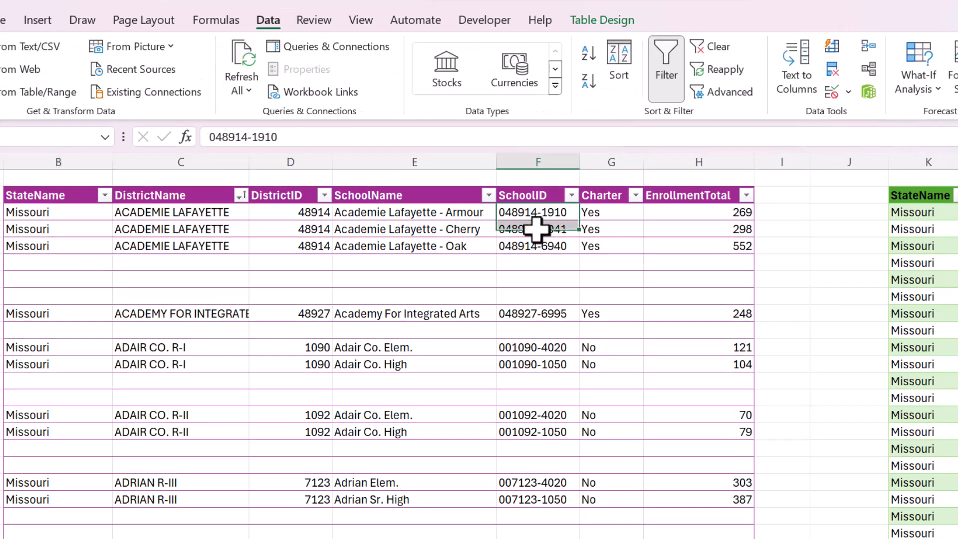
left_click(414, 263)
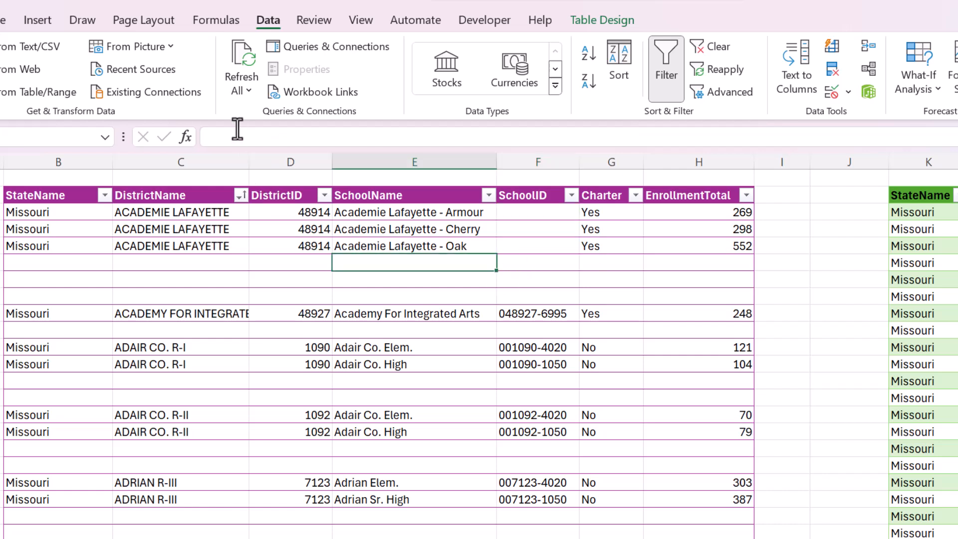
mouse_move(240, 66)
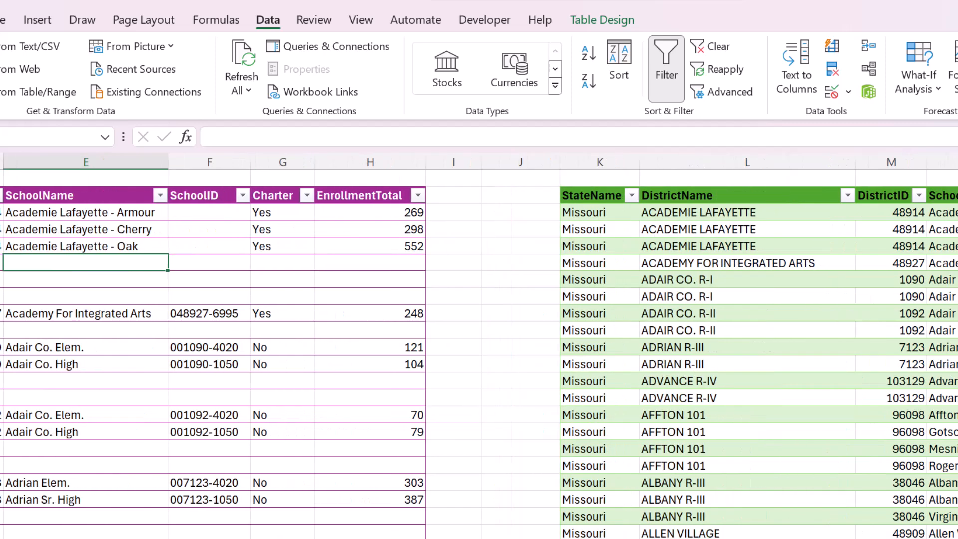
mouse_move(240, 58)
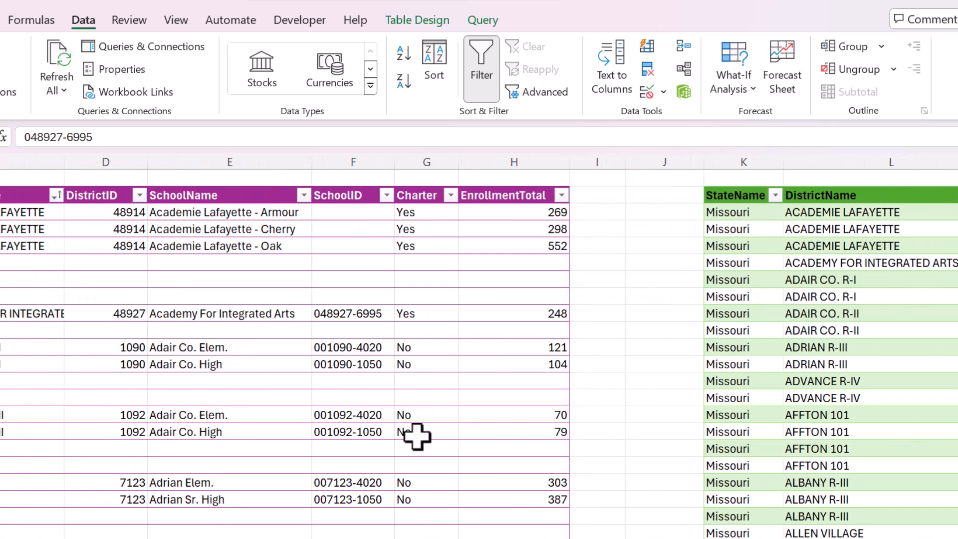
mouse_move(417, 437)
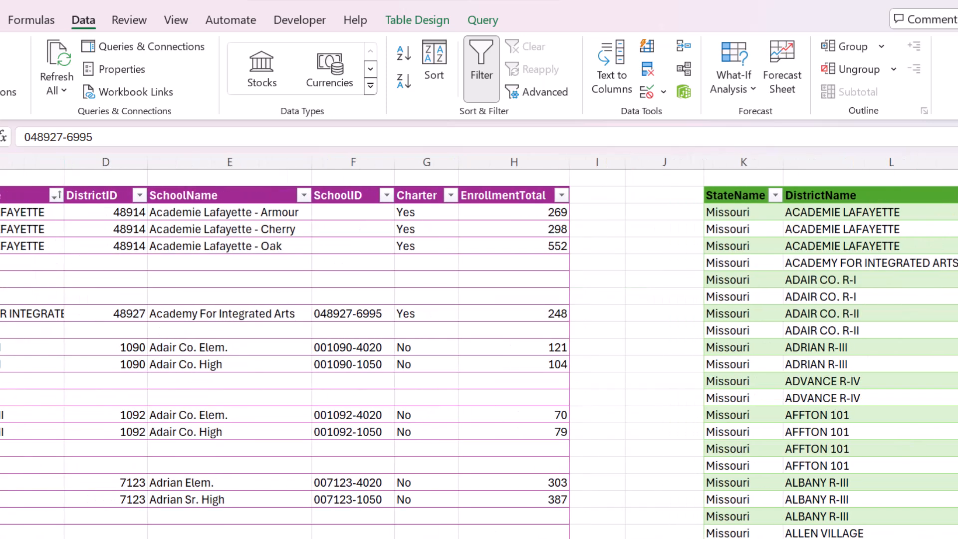
- Refresh All so the green query table's Academie Lafayette rows show empty SchoolIDs
scroll("right", 3)
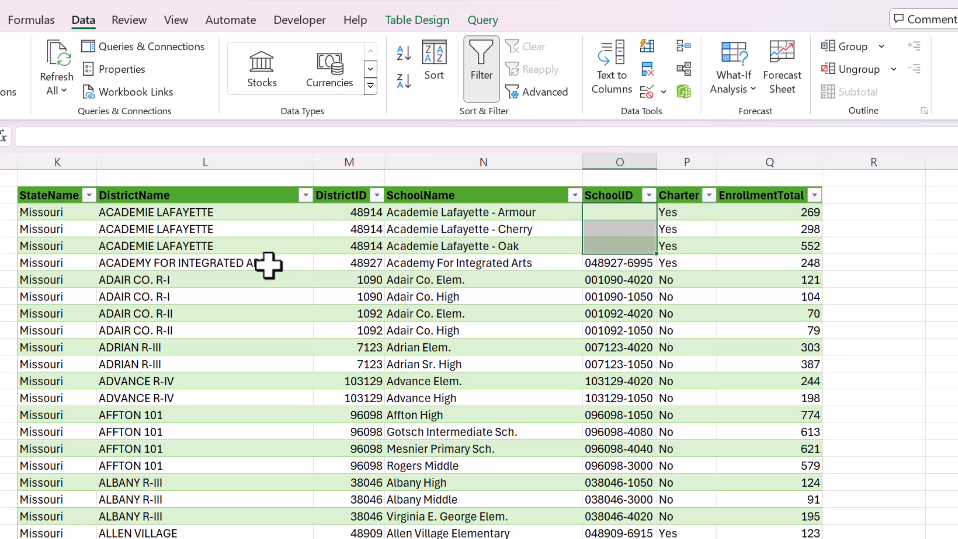
left_click(482, 398)
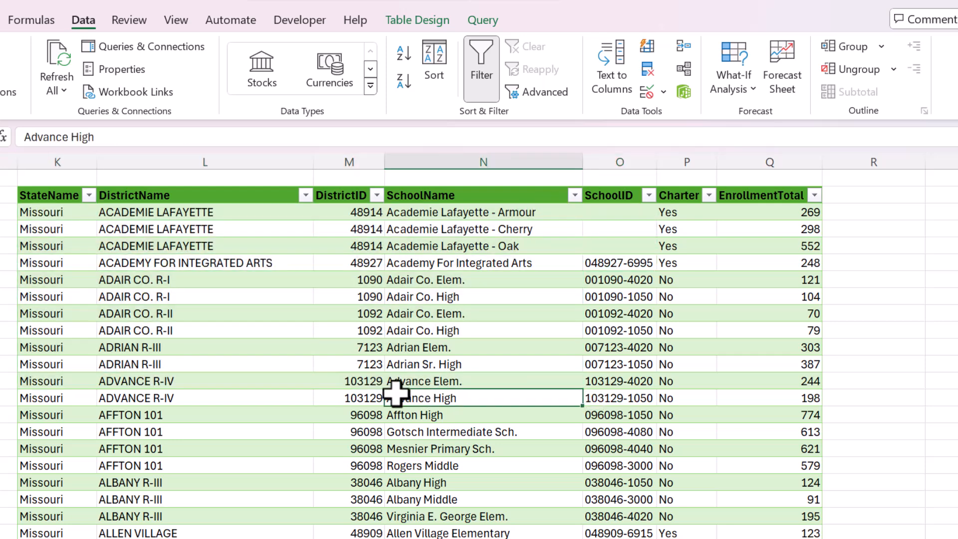